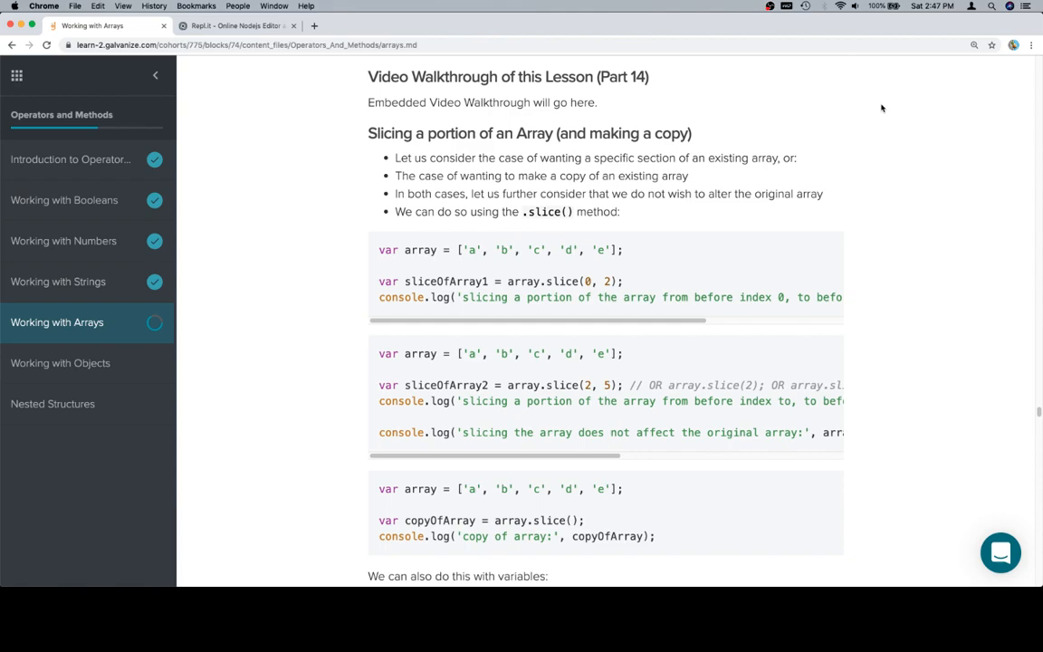
mouse_move(556, 271)
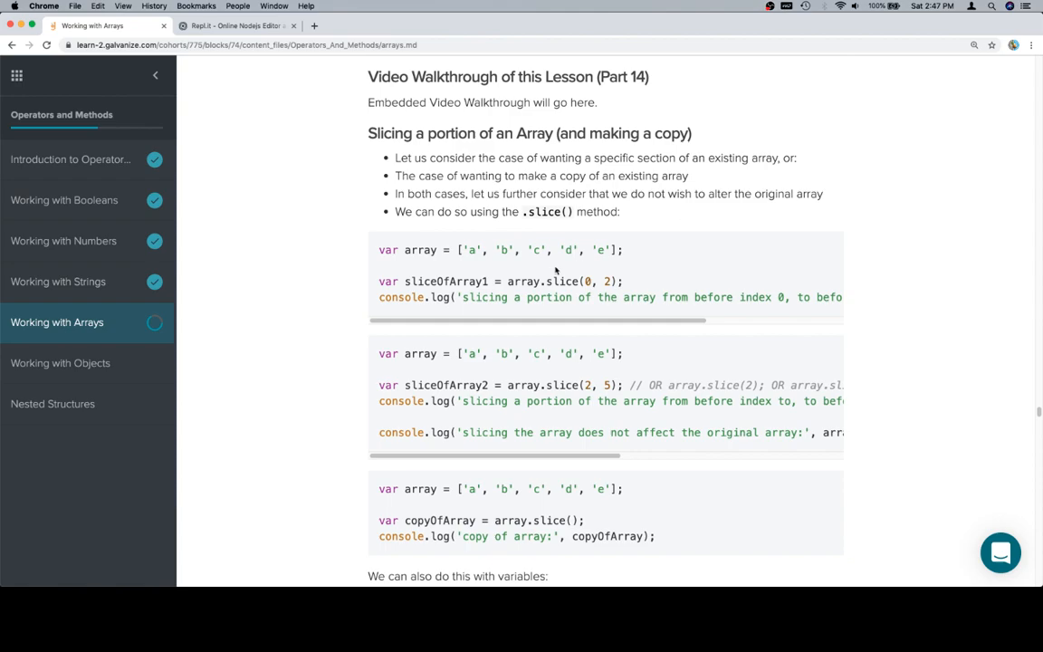
mouse_move(547, 326)
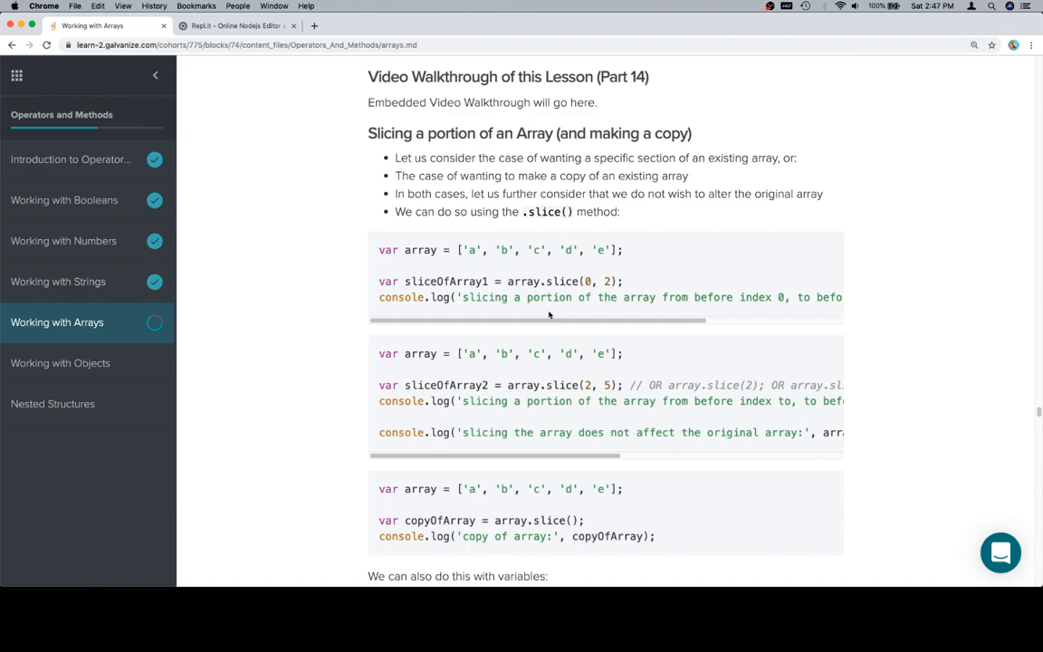
mouse_move(379, 254)
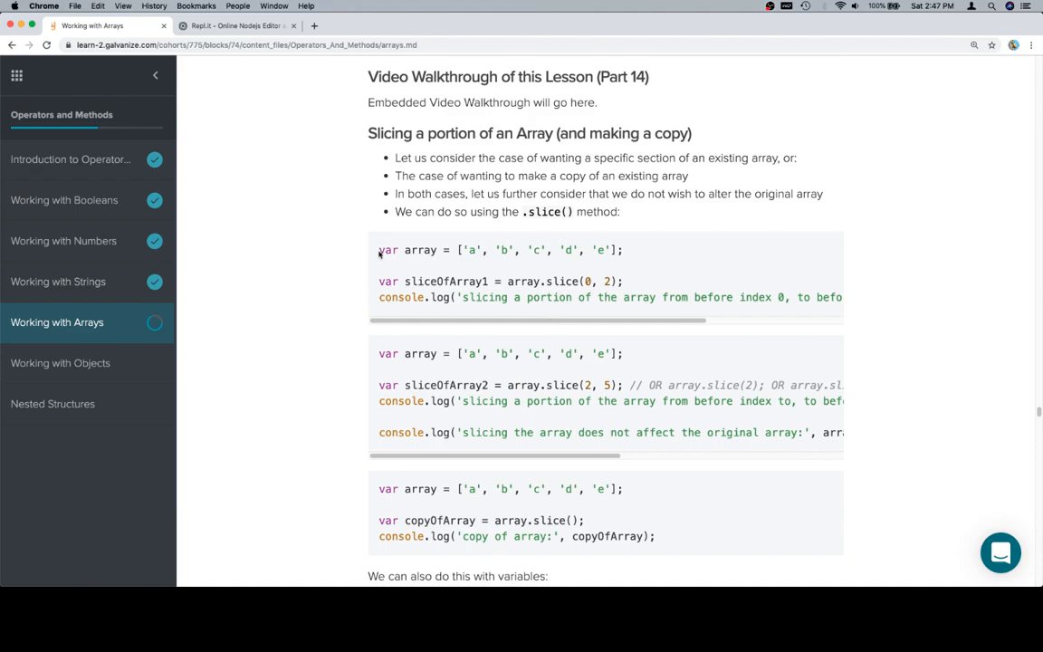
Run the first slice example in Repl.it, logging [ 'a', 'b' ], then return to the lesson.
drag(378, 249, 842, 297)
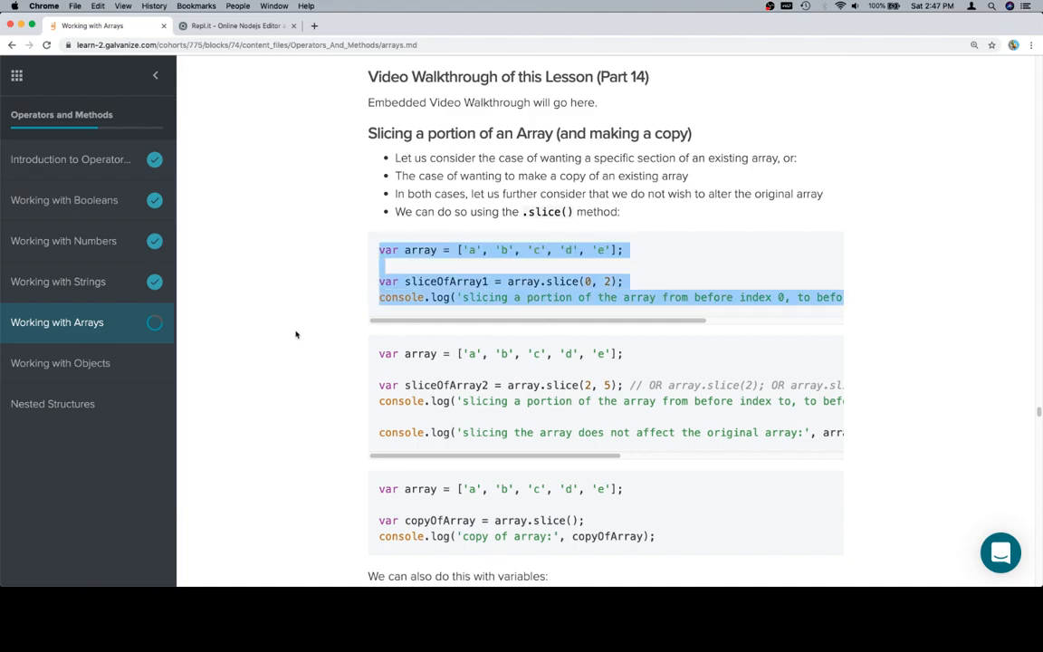
click(237, 25)
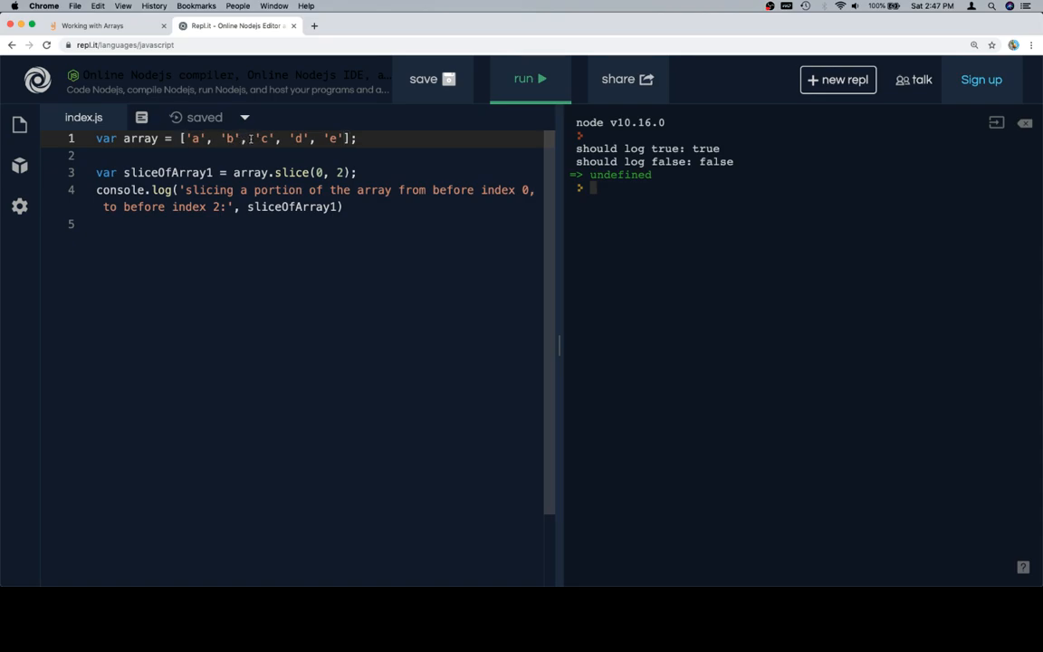
click(529, 79)
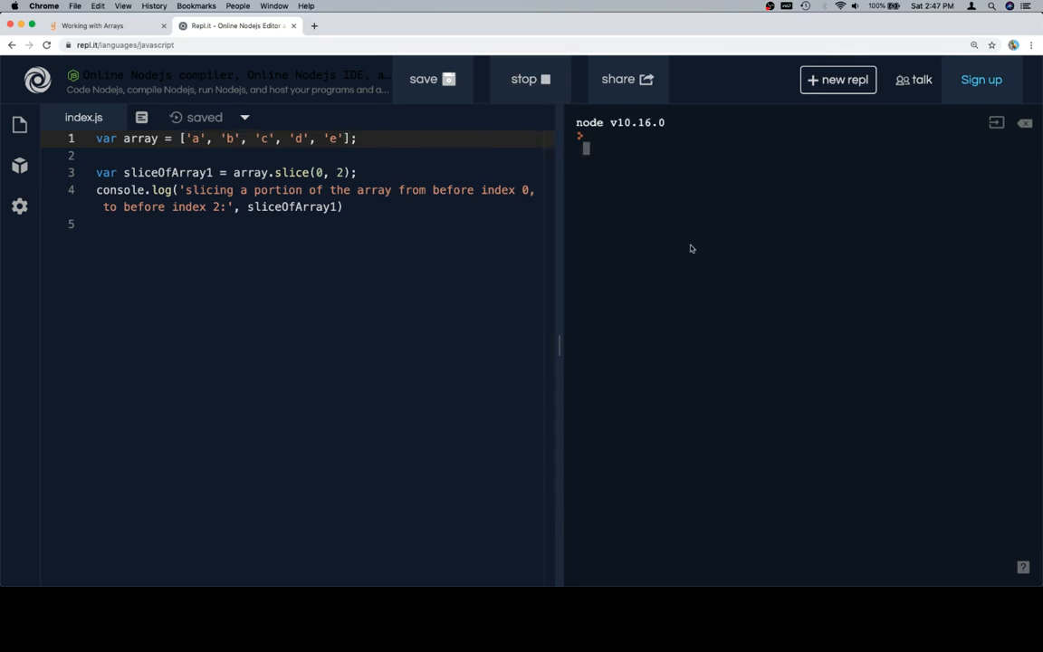
click(529, 79)
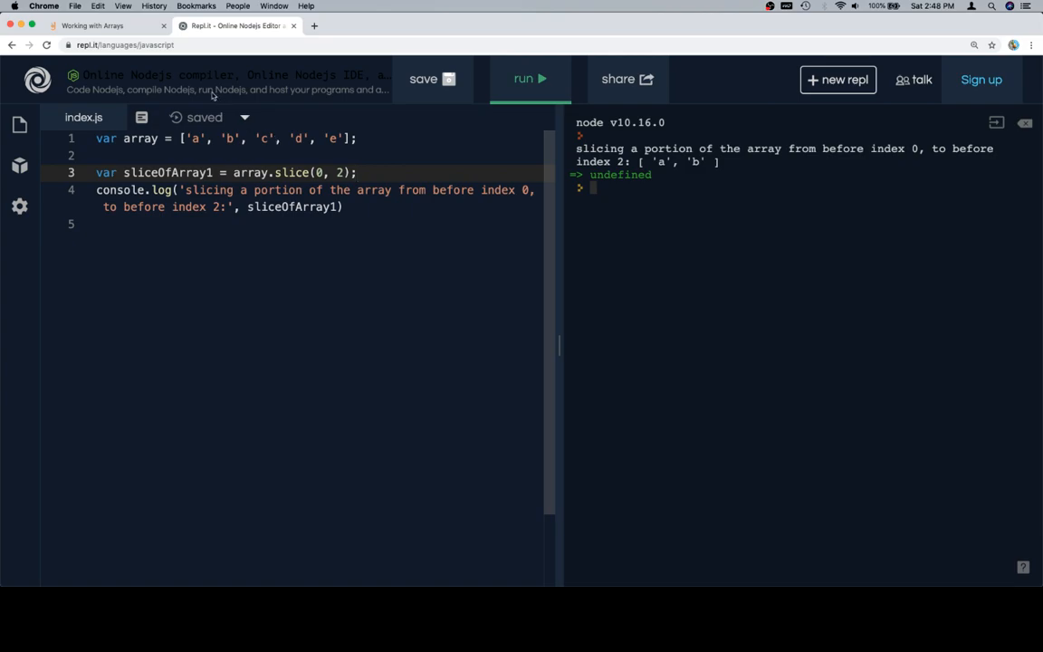
click(104, 25)
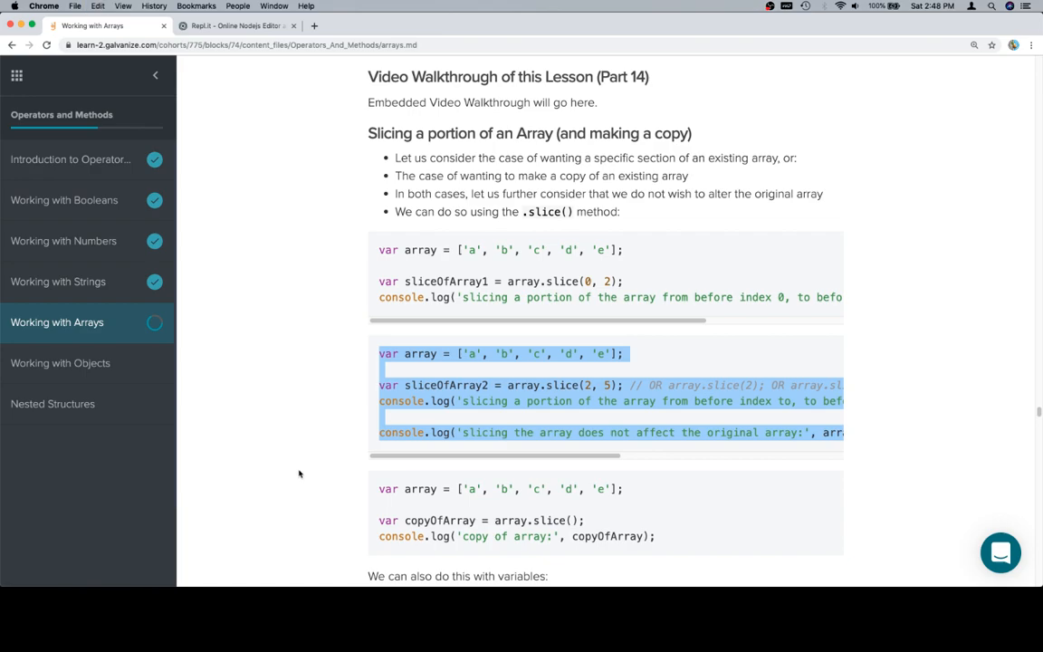
Paste the second slice example, put each OR alternative on its own comment line, and run it.
click(237, 25)
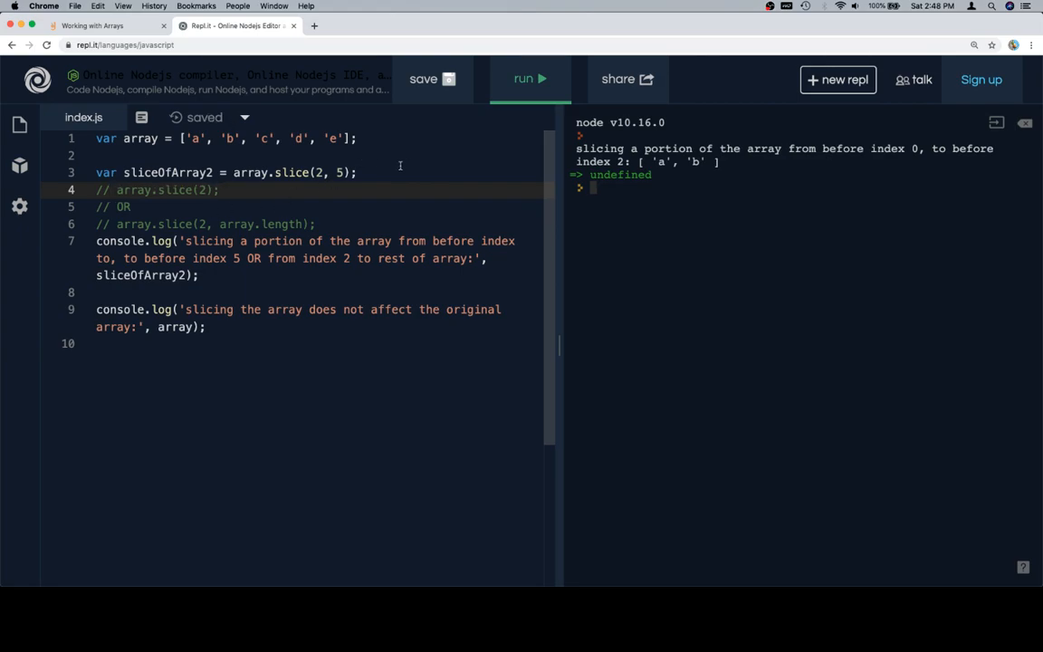
double_click(113, 206)
text(// OR)
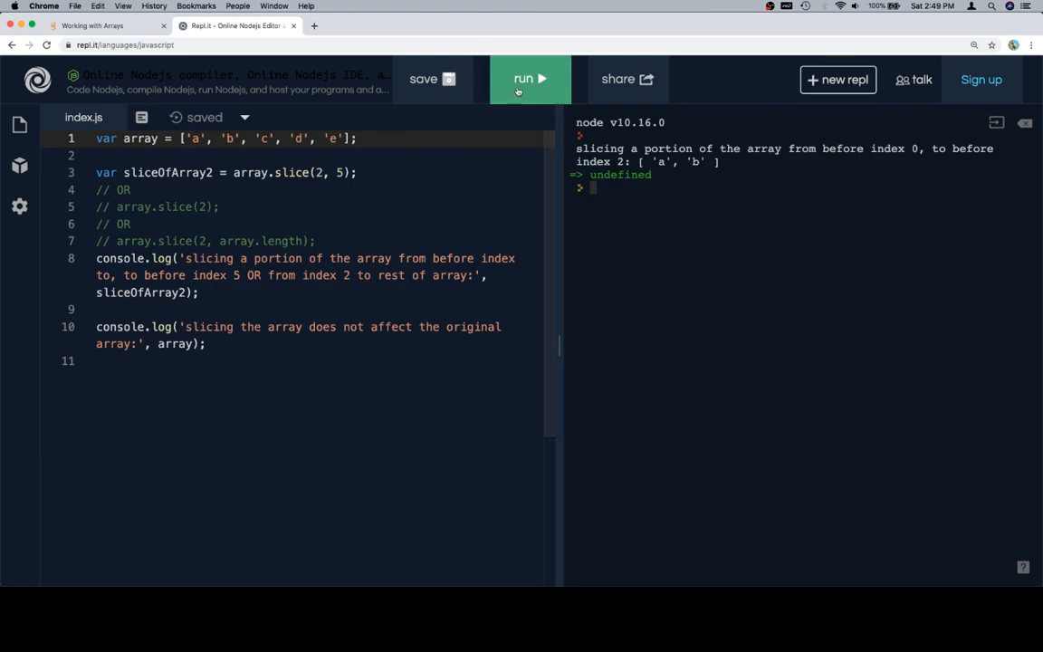
click(530, 78)
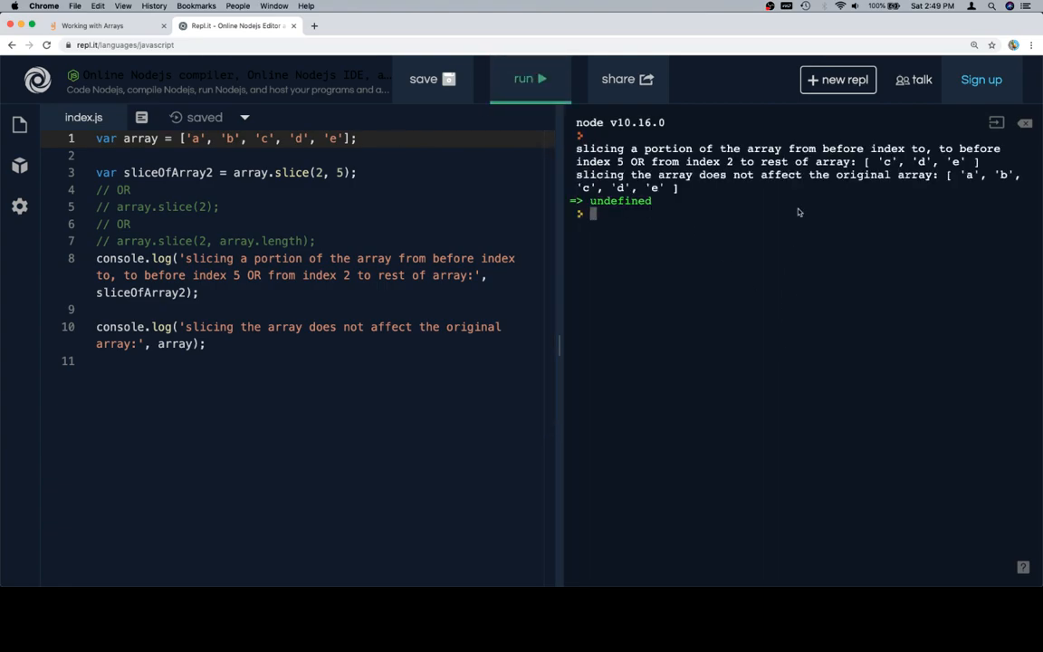
mouse_move(945, 176)
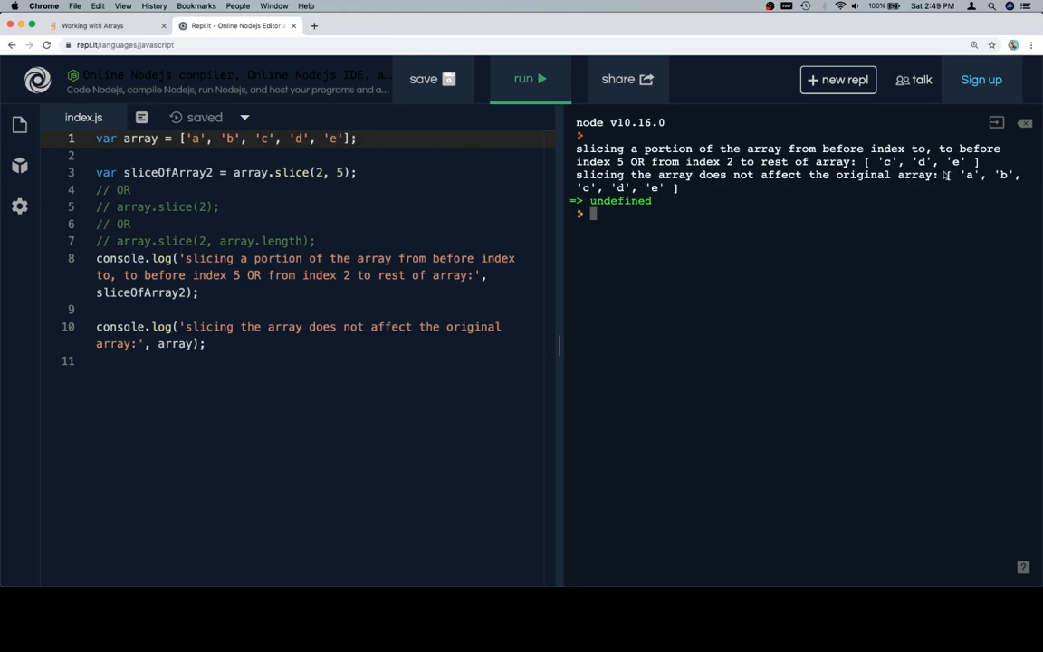
drag(948, 174, 593, 215)
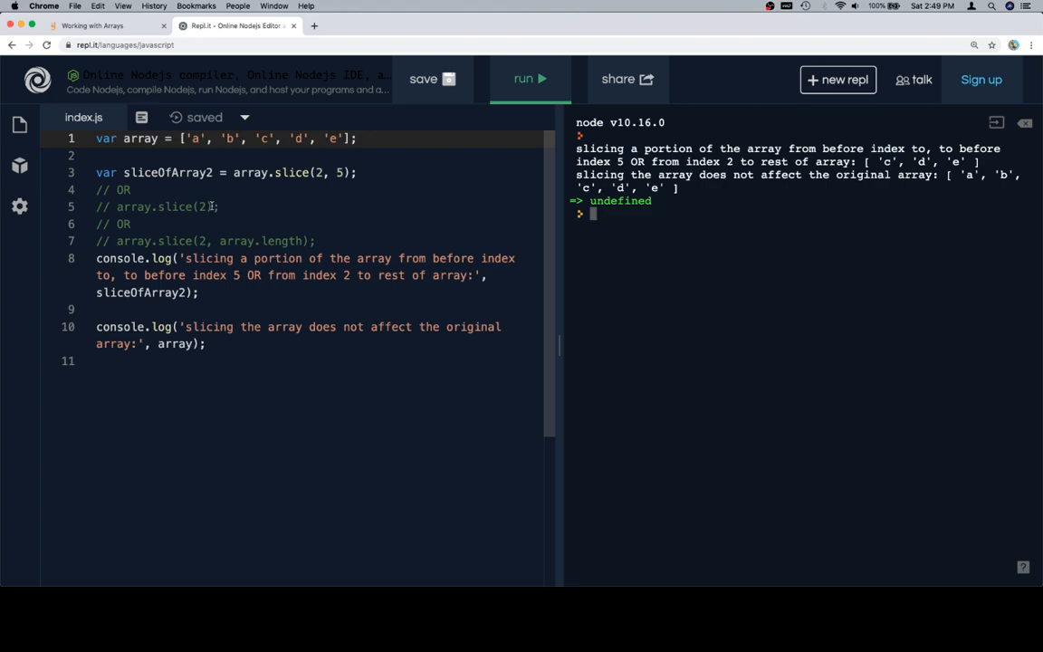
Replace line 3's slice call with array.slice(2) from the comment and run it.
double_click(168, 207)
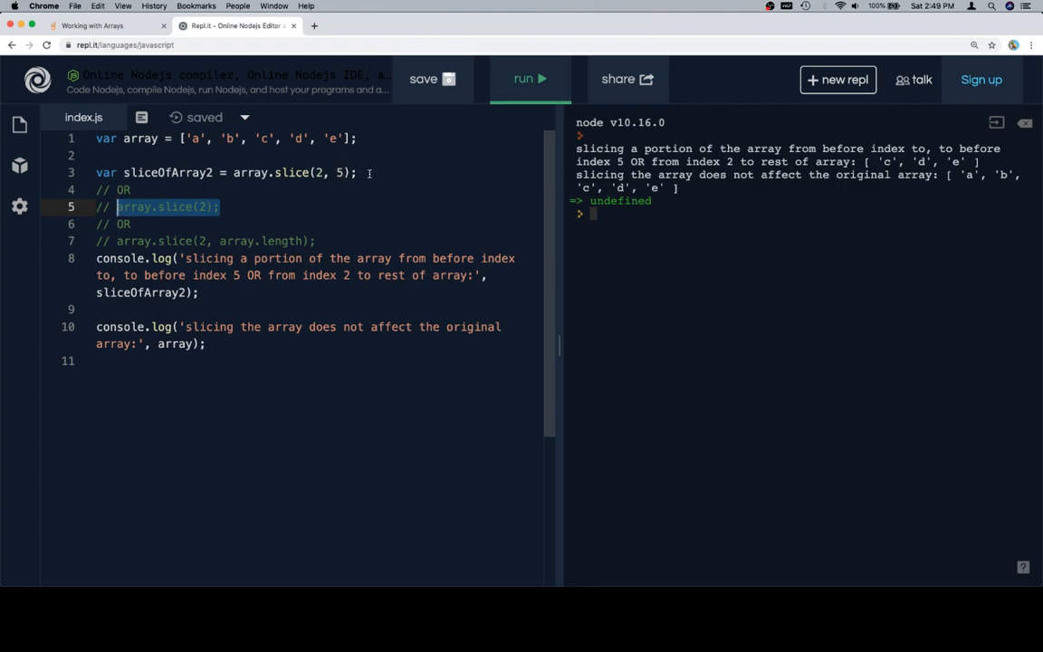
mouse_move(242, 189)
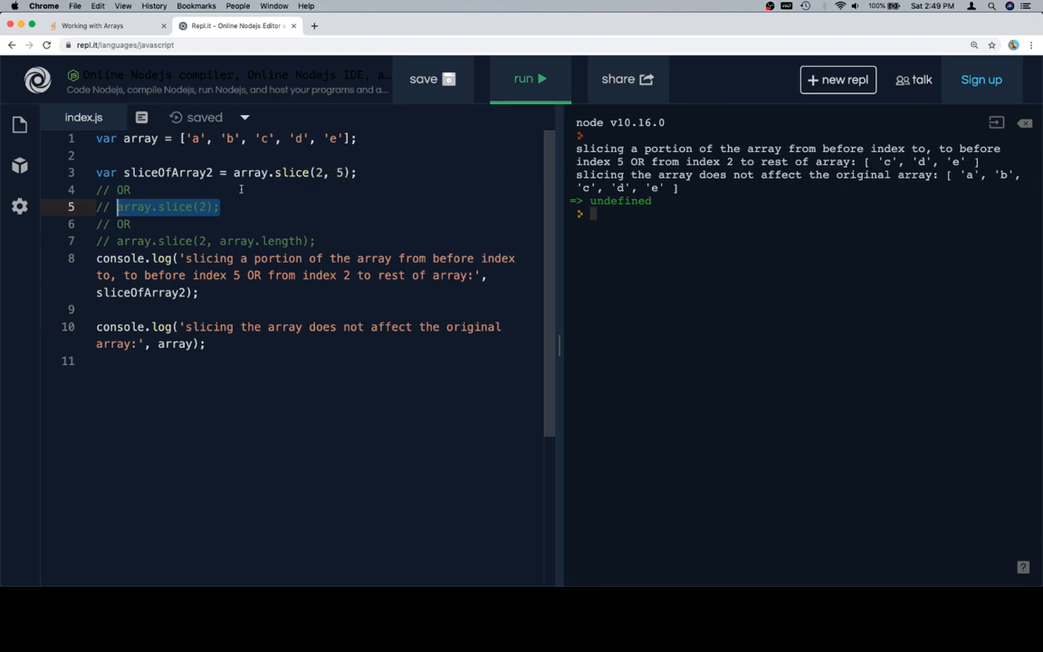
key(Delete)
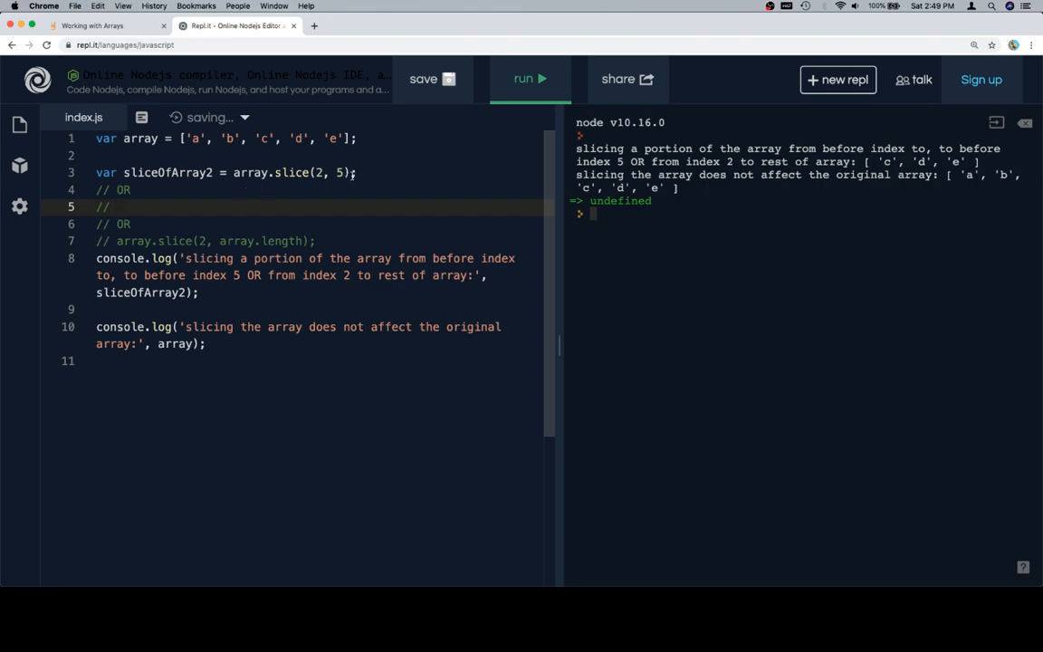
drag(233, 173, 351, 173)
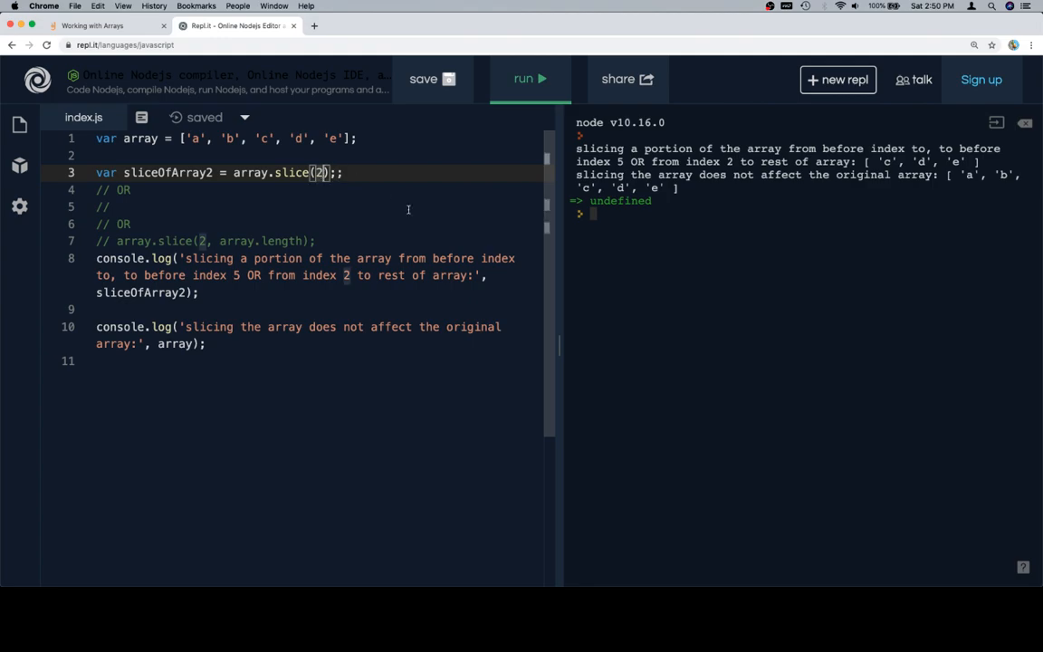
click(530, 79)
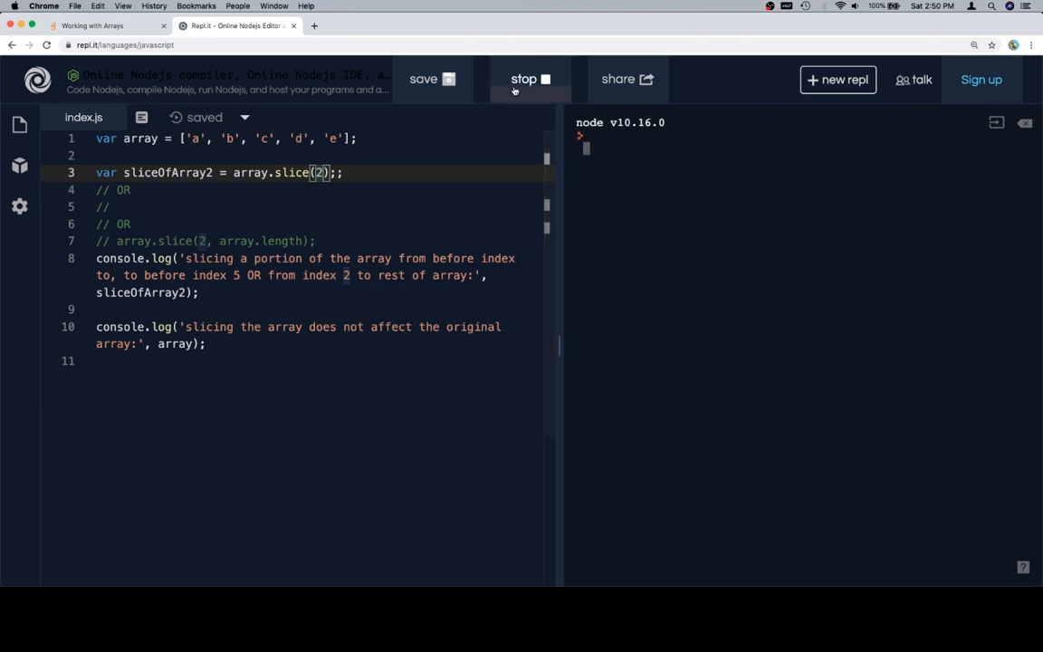
Change the call to array.slice(2, array.length) and rerun, still logging [ 'c', 'd', 'e' ].
click(529, 79)
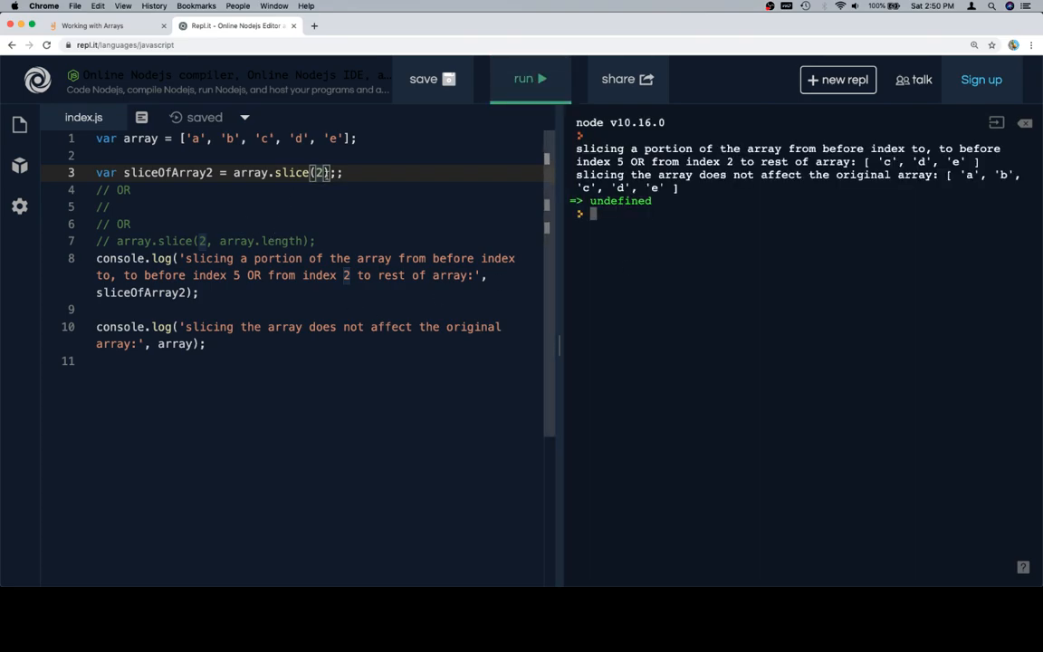
text(, array.length)
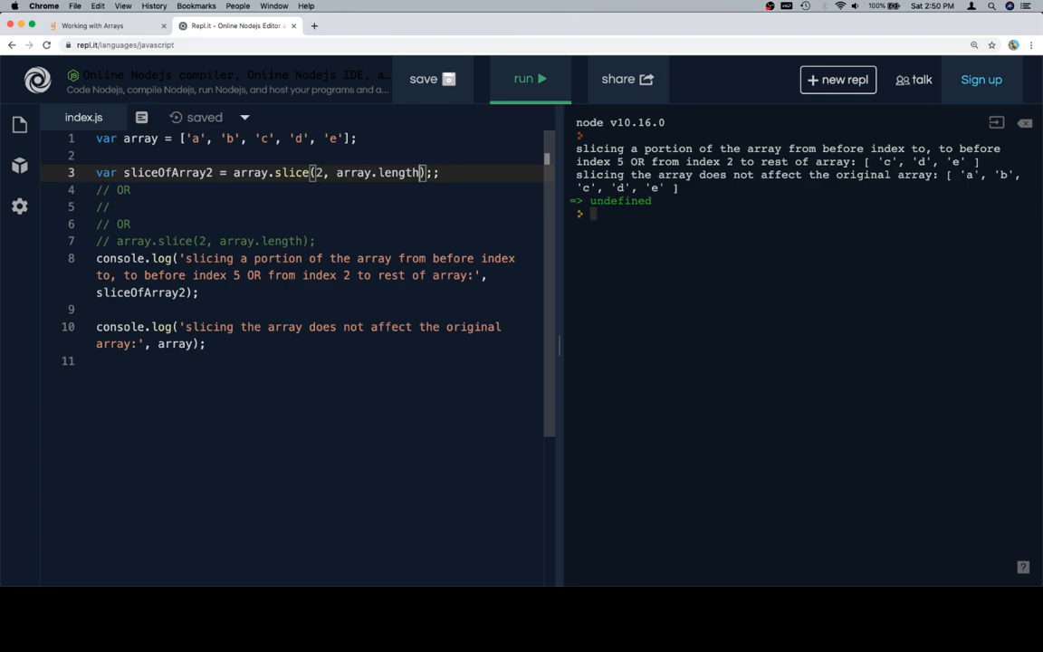
click(529, 79)
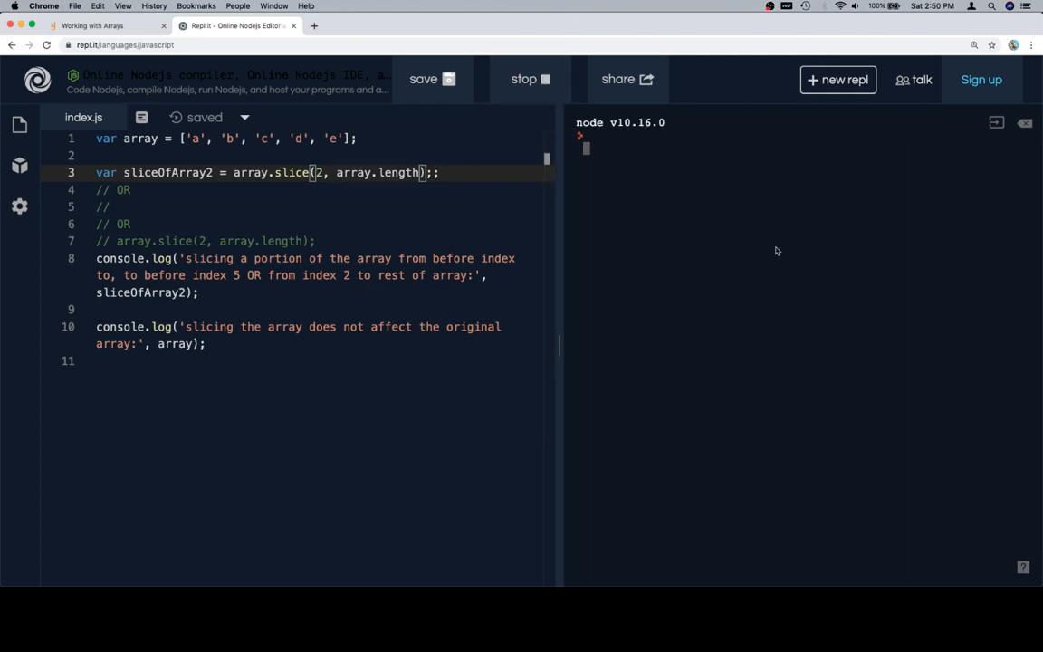
click(530, 79)
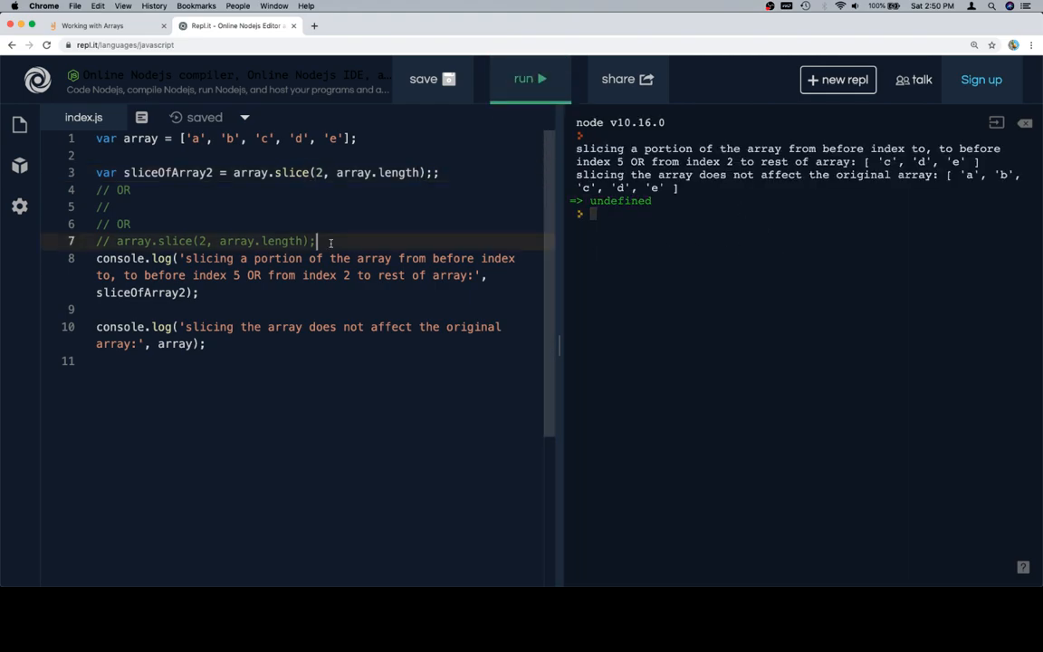
click(99, 25)
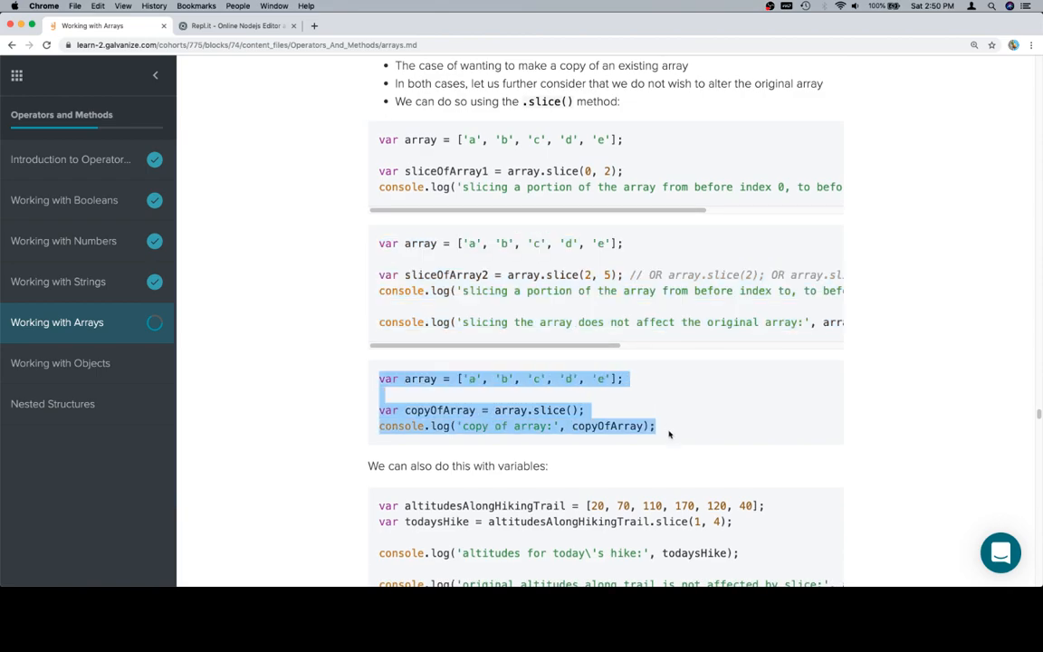
Run the copyOfArray example, logging copy of array: [ 'a', 'b', 'c', 'd', 'e' ].
click(237, 25)
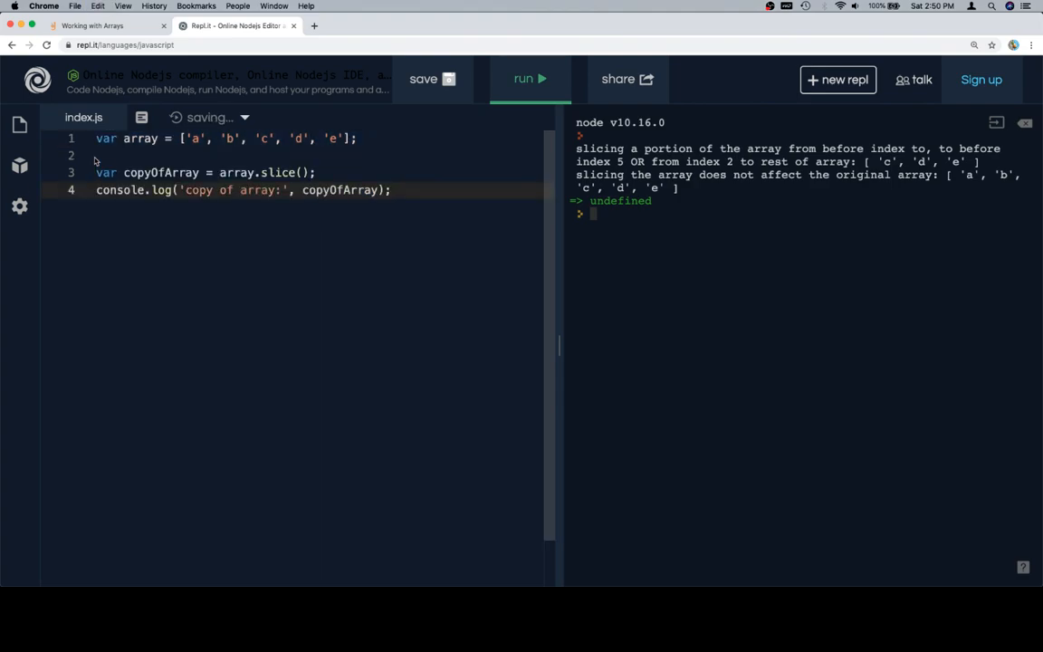
click(529, 79)
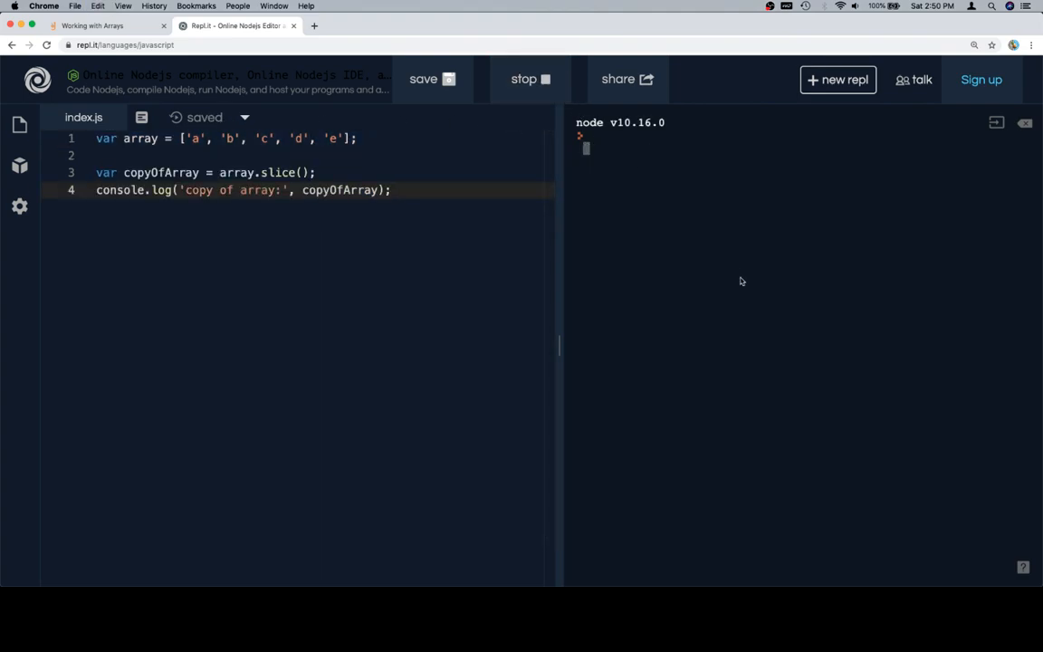
click(529, 78)
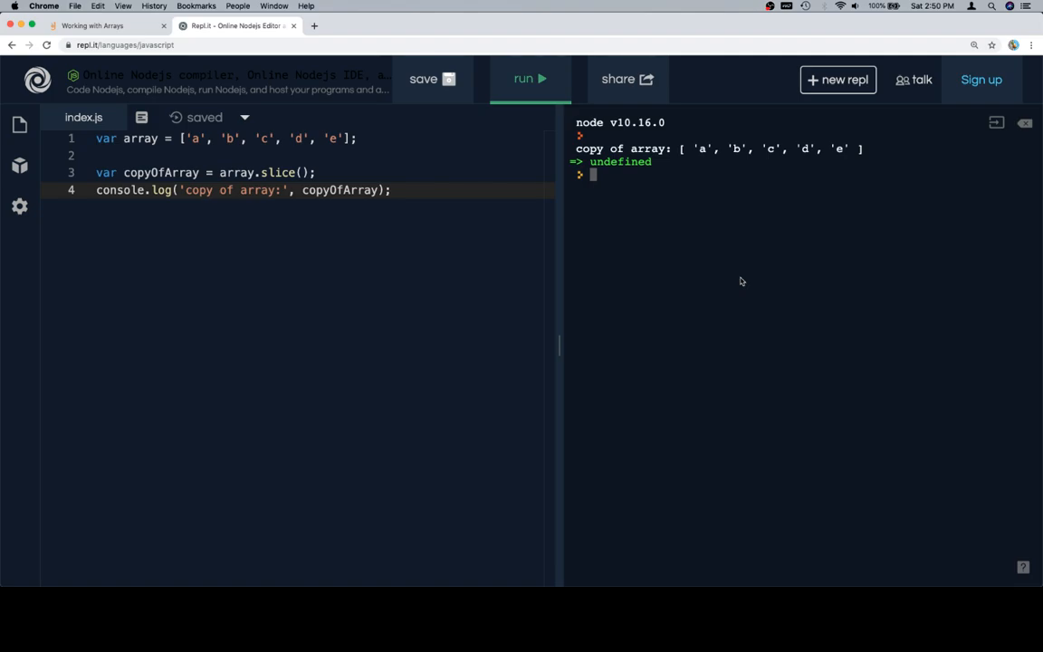
click(104, 26)
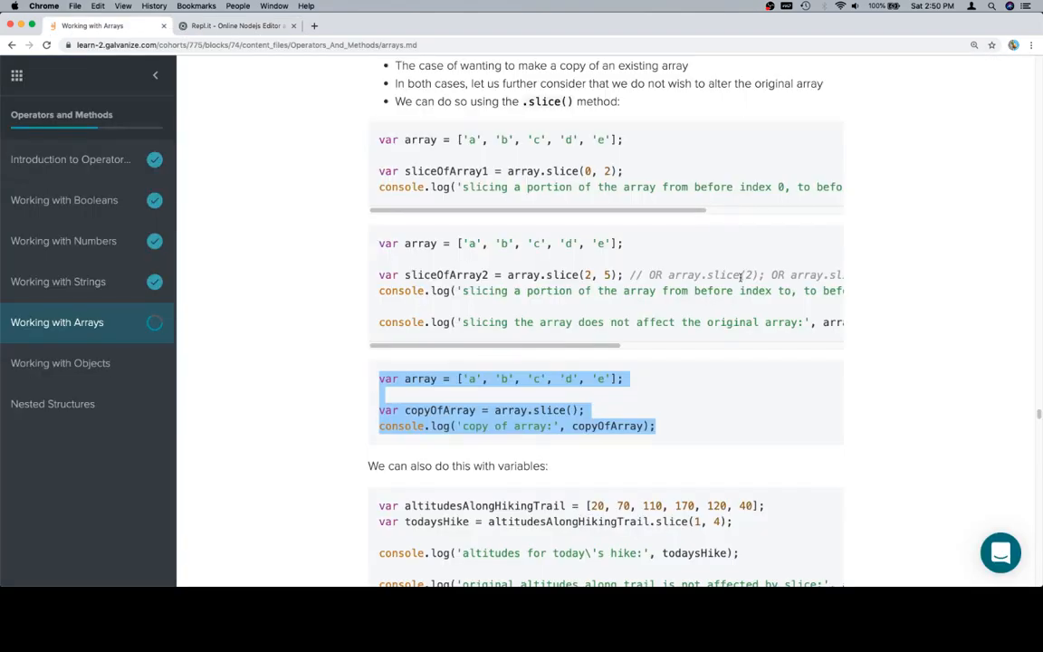
Run the altitudesAlongHikingTrail example, logging [ 70, 110, 170 ] and the unchanged trail.
scroll(down, 3)
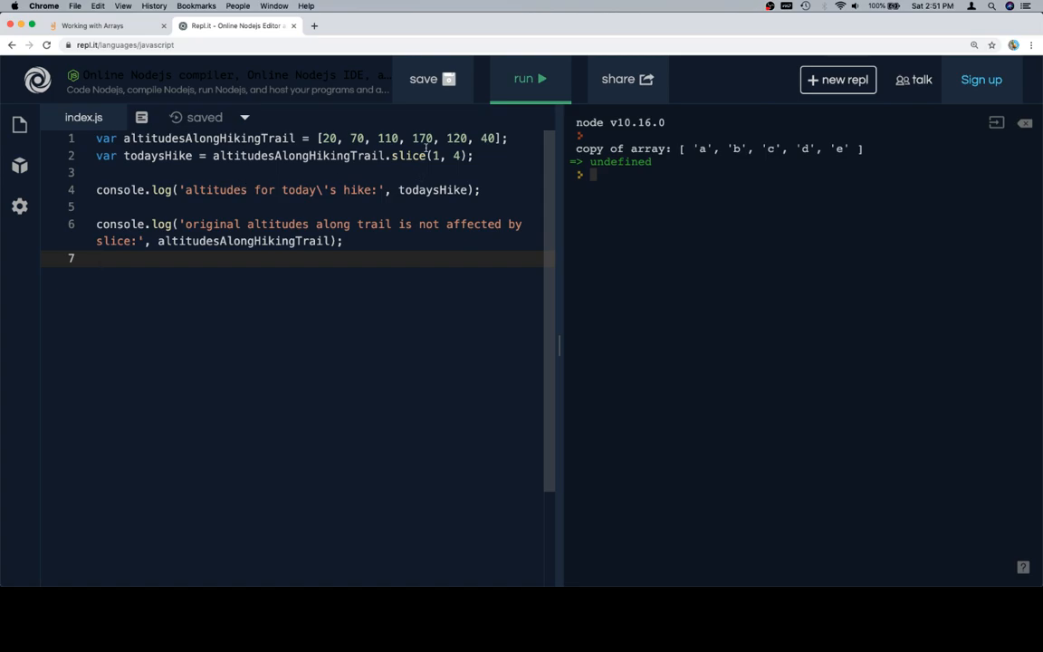
click(529, 79)
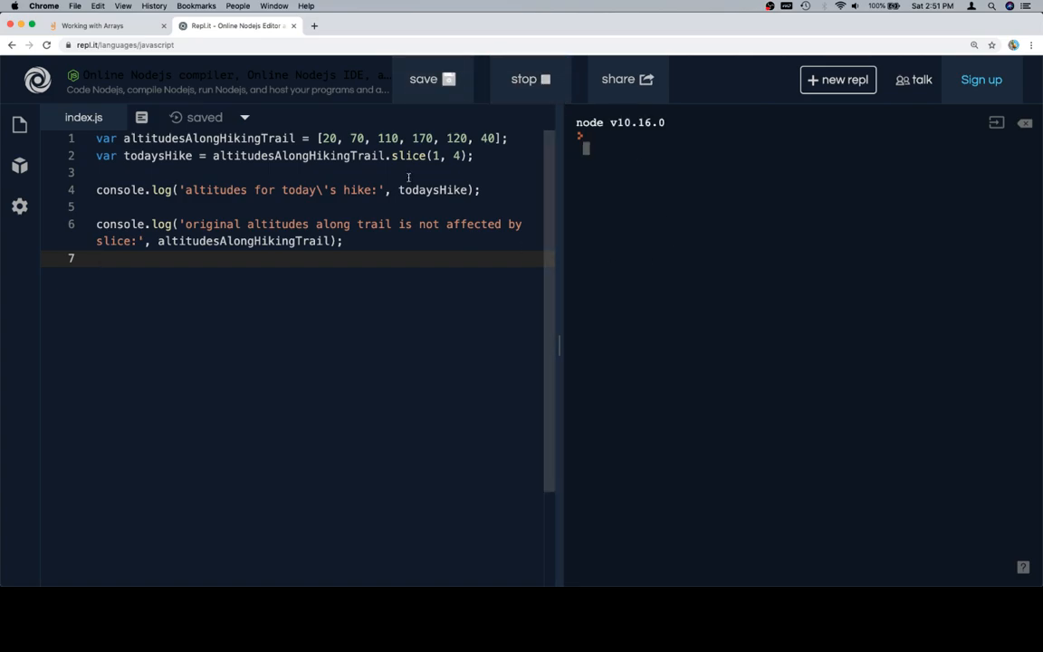
click(529, 79)
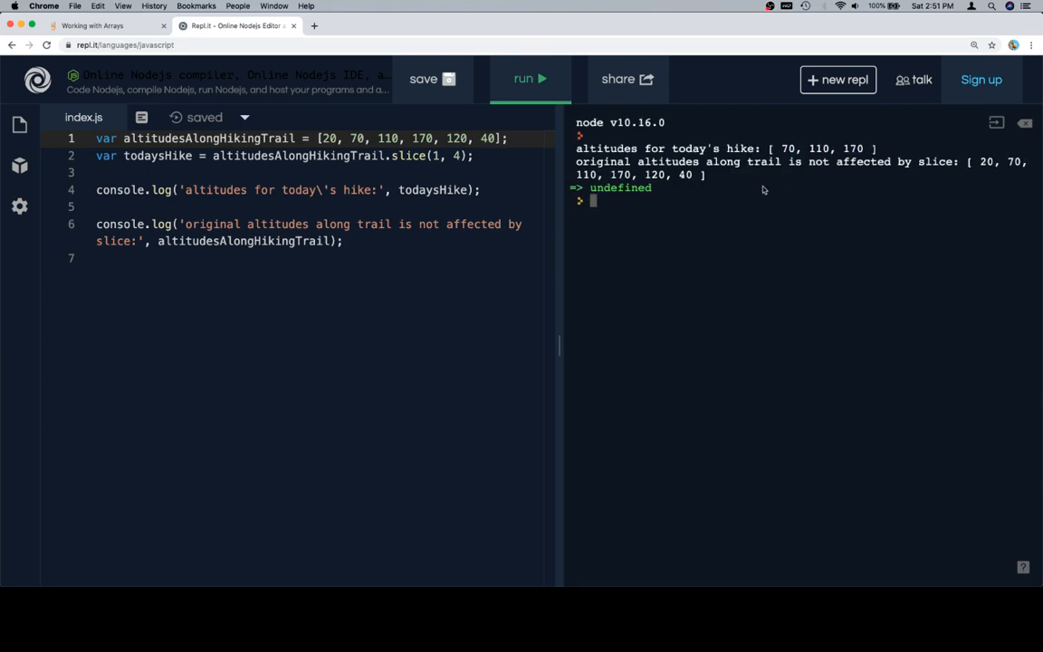
click(99, 25)
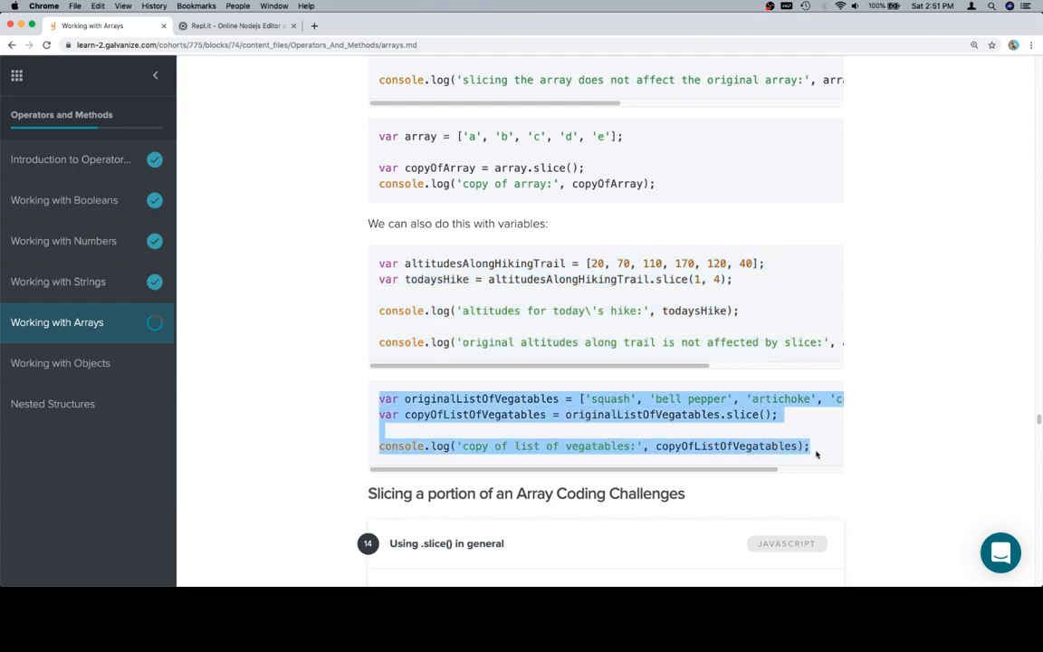
Replace the code with the vegetables copy example and run it, logging squash, bell pepper, artichoke, cucumber.
click(237, 25)
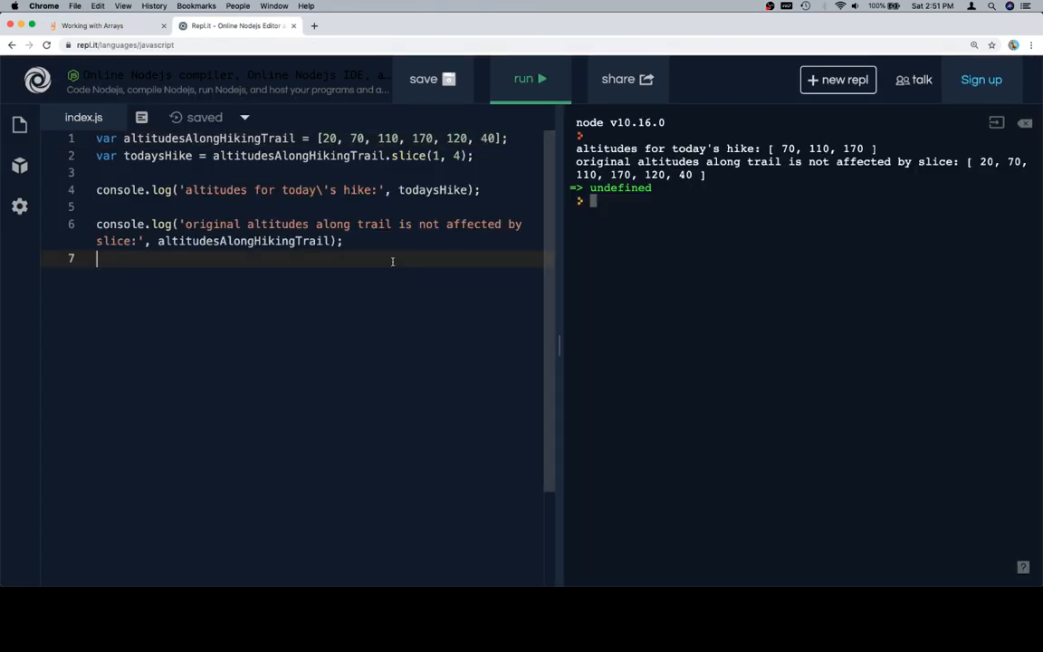
key(cmd+a)
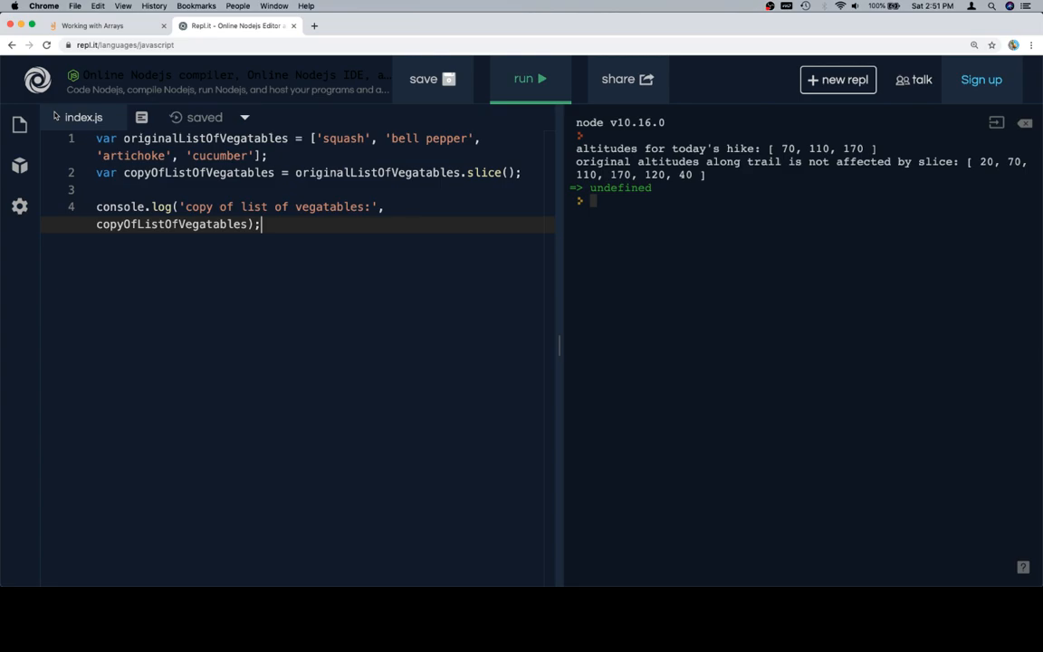
click(530, 79)
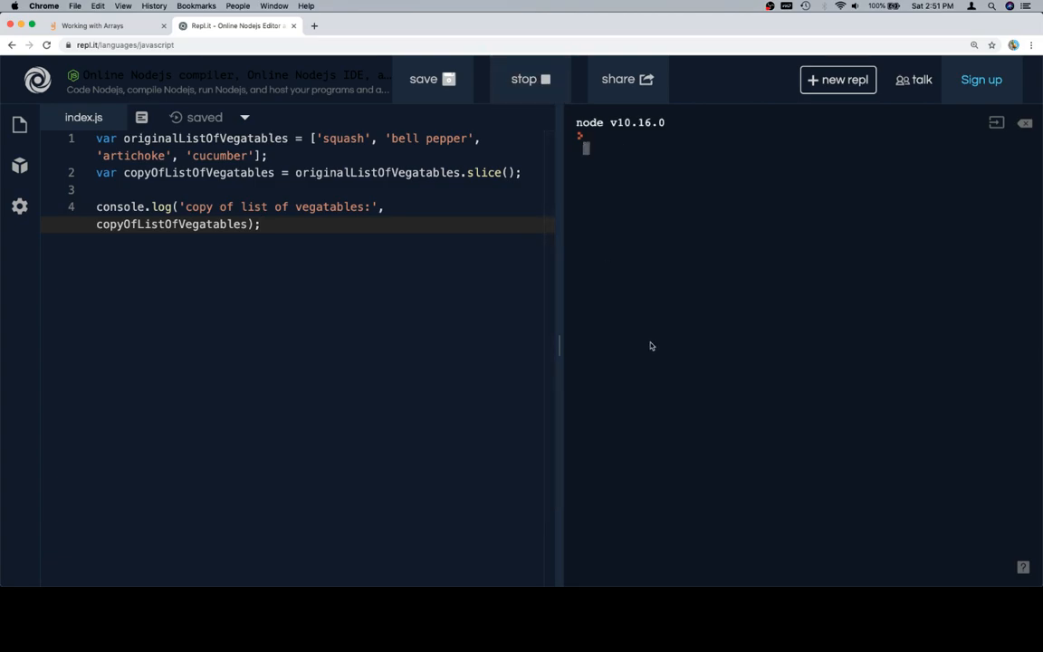
click(529, 79)
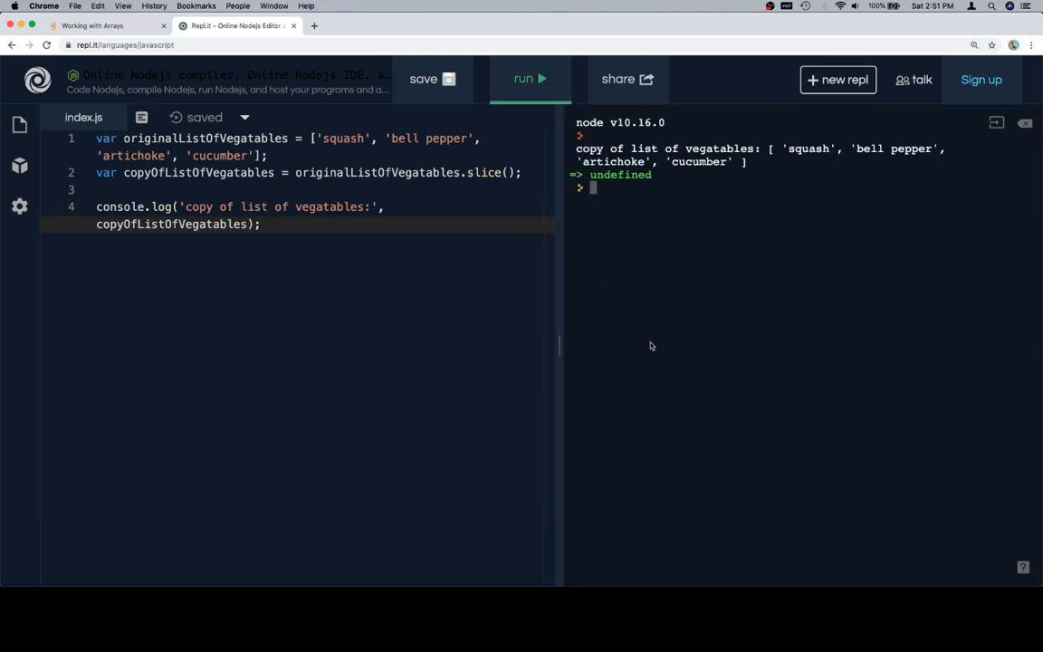
Scroll the lesson to challenge 14 and bring up the applySlice starter code.
click(104, 25)
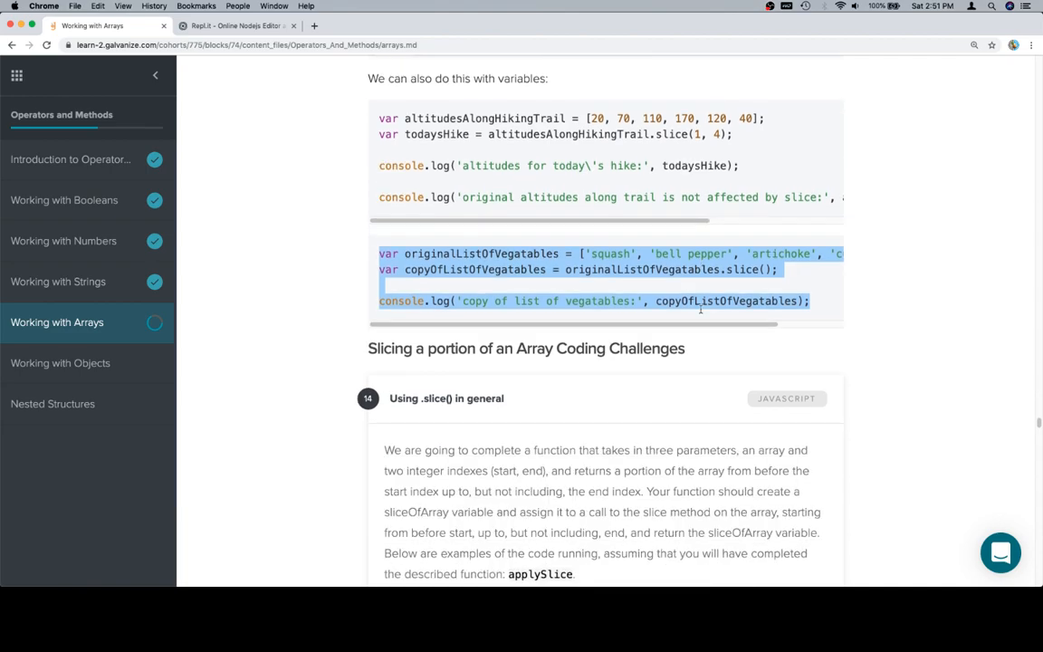
scroll(down, 3)
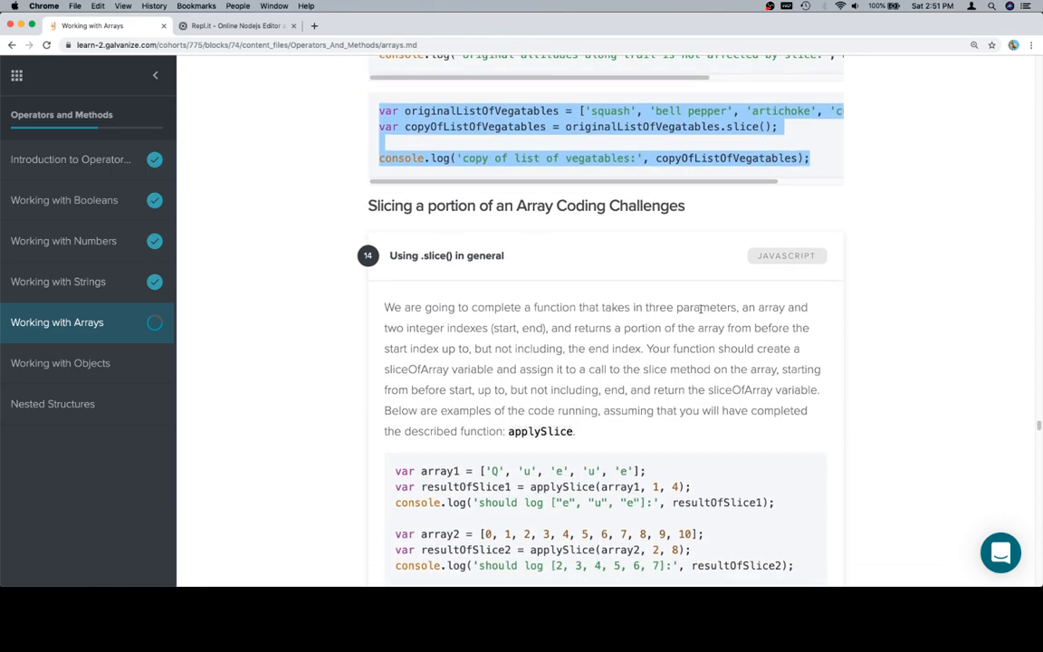
mouse_move(857, 383)
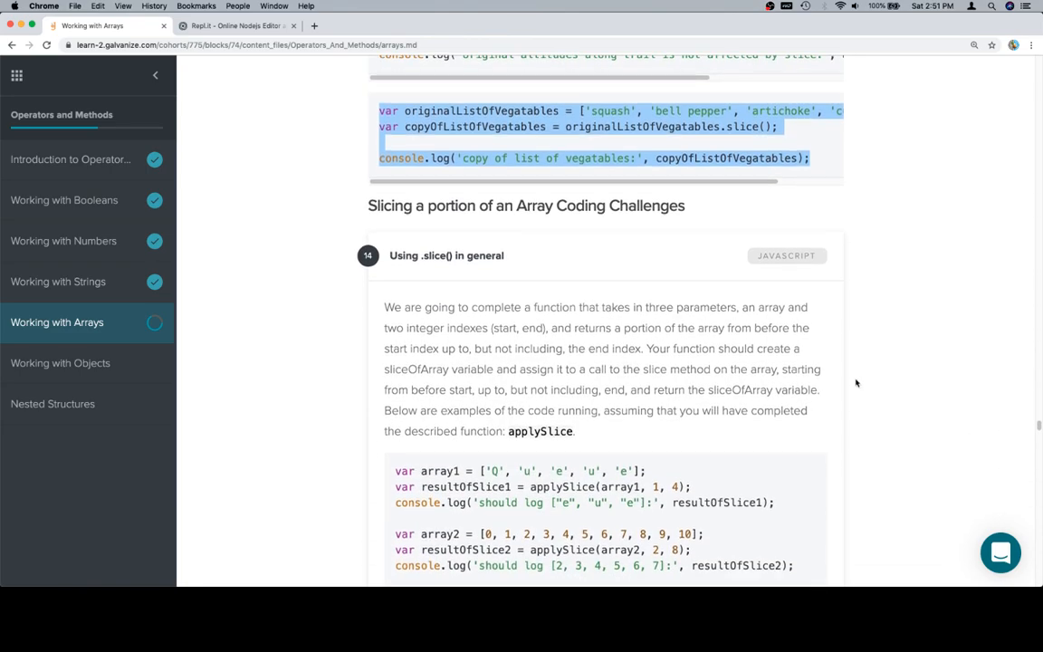
scroll(down, 3)
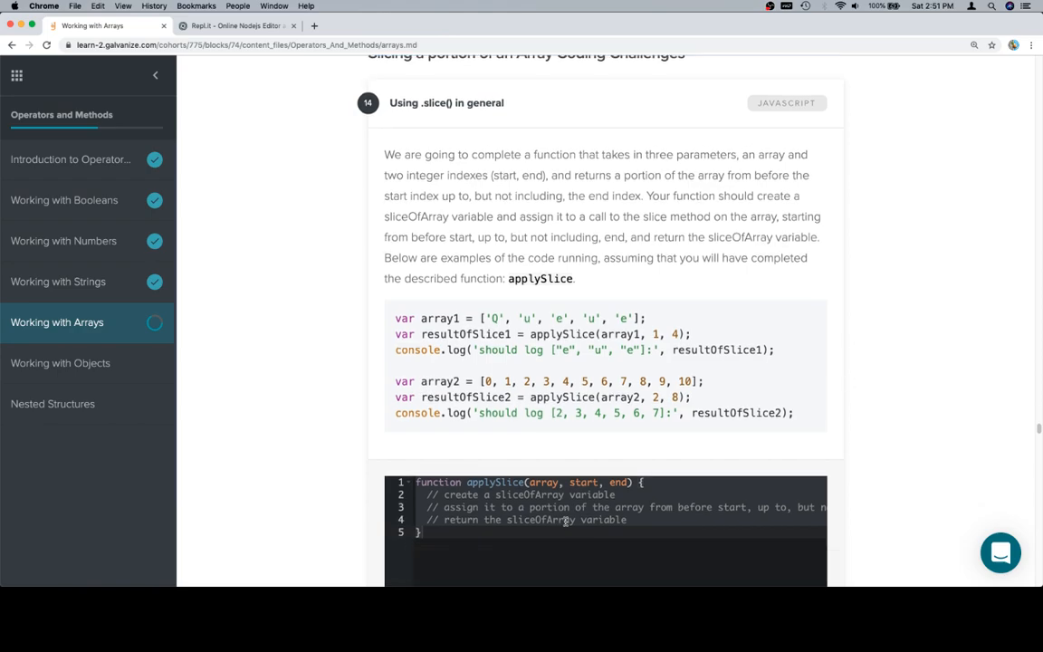
scroll(down, 3)
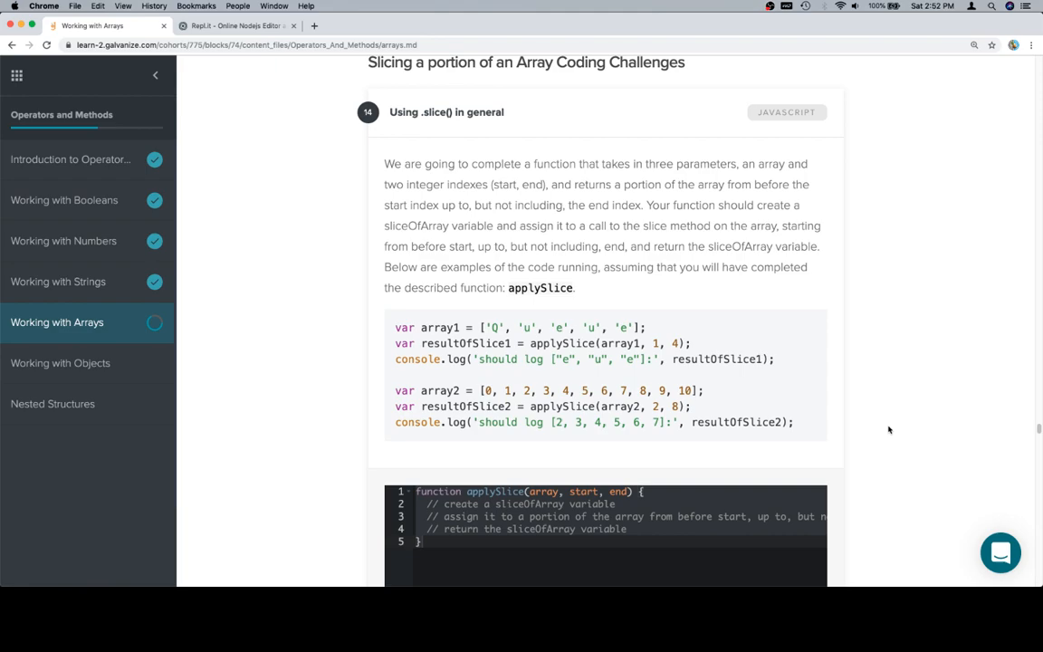
scroll(down, 3)
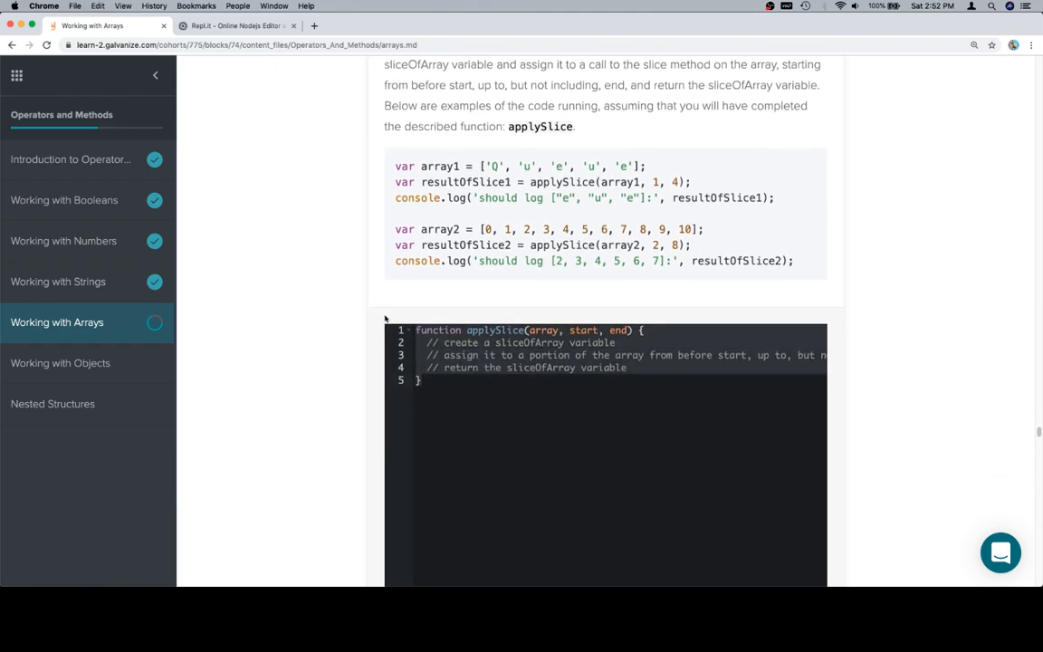
click(237, 24)
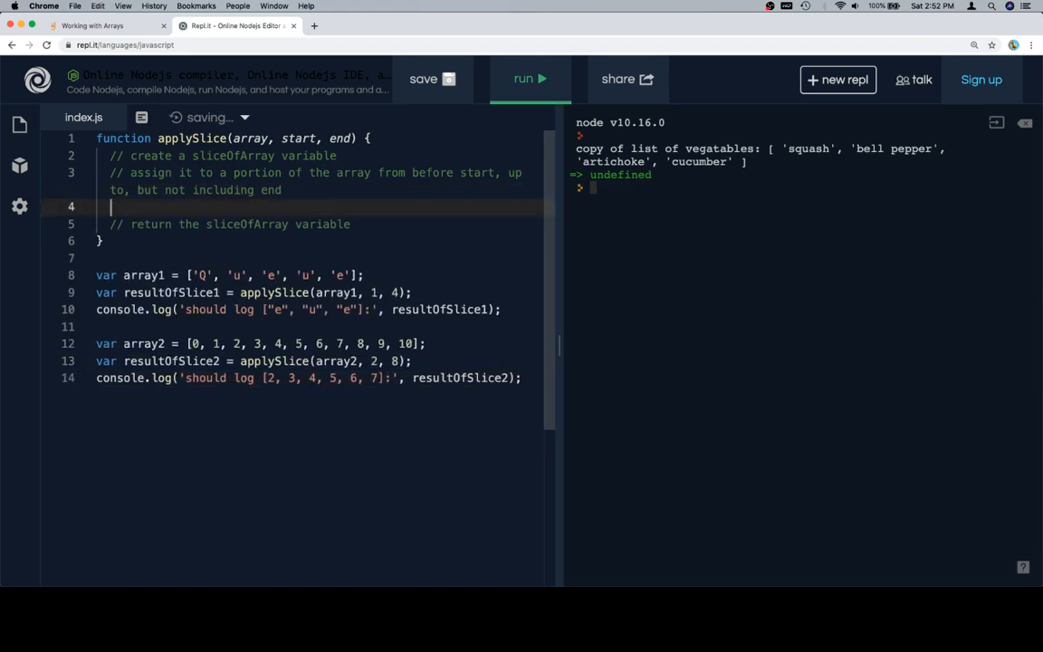
Inside applySlice, assign var sliceOfArray = array.slice(start, end).
text(var sliceOf)
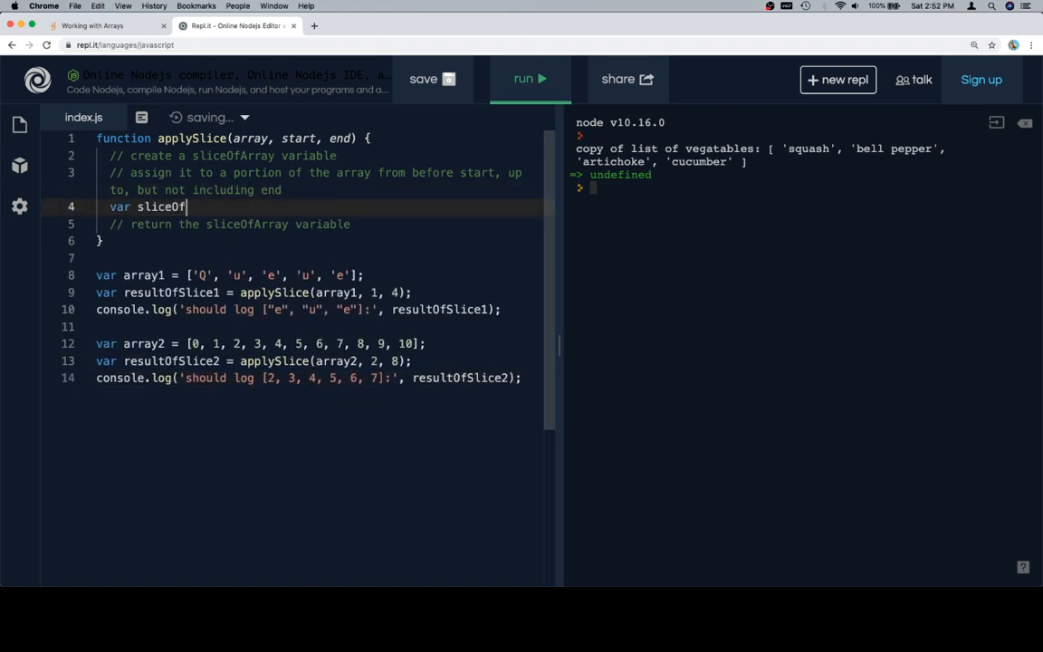
text(Array =)
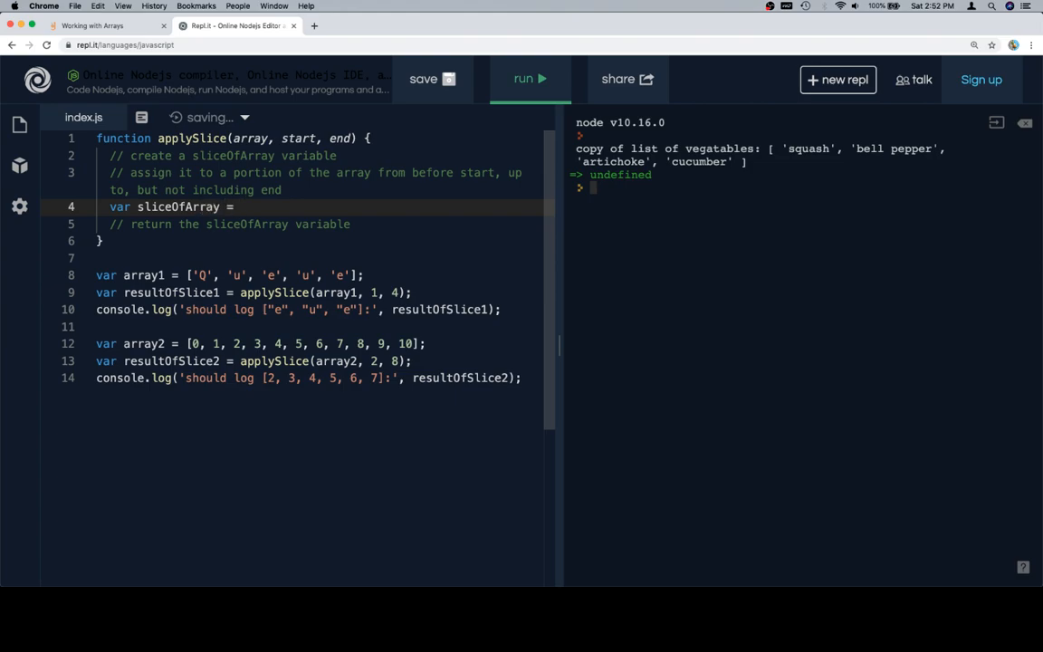
text(array.slice)
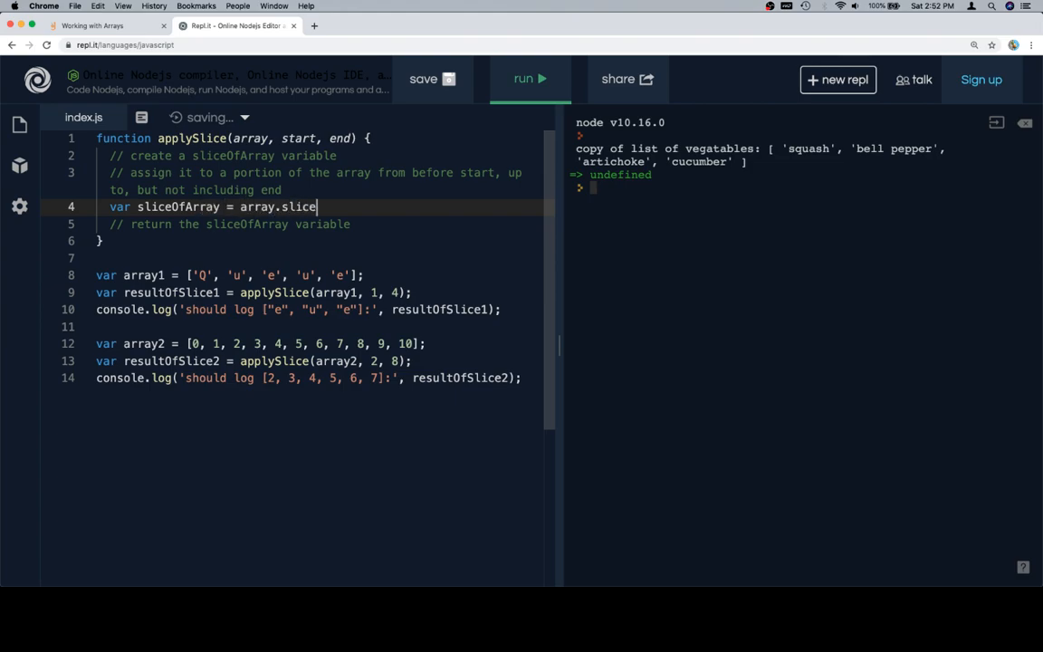
text((start,)
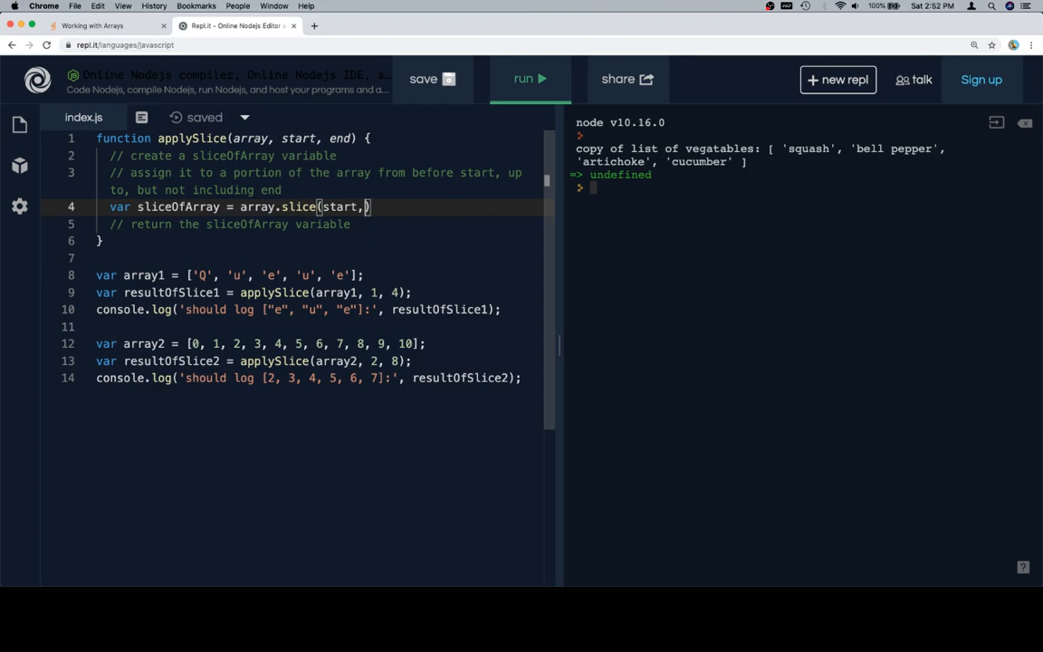
text(" ")
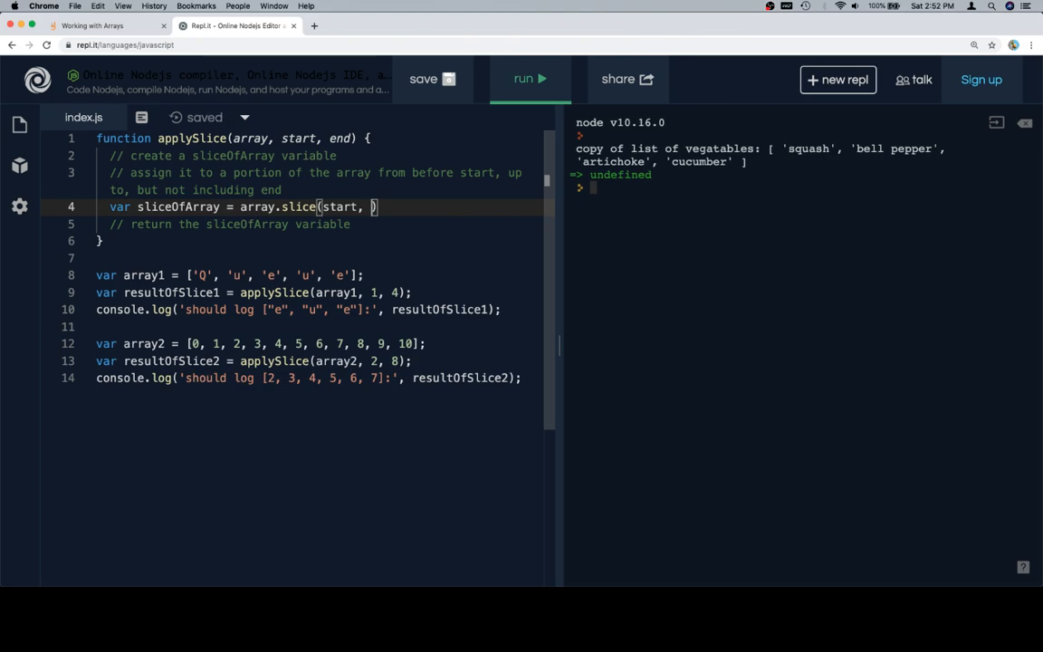
text(end)
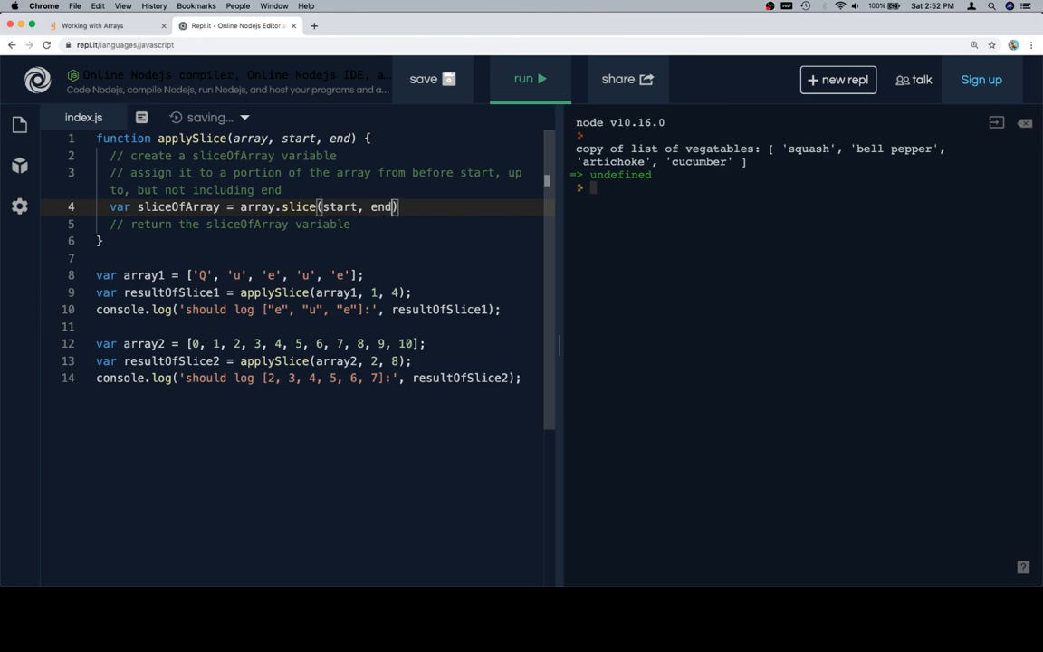
Add a line returning sliceOfArray and run the code.
text(;)
key(enter)
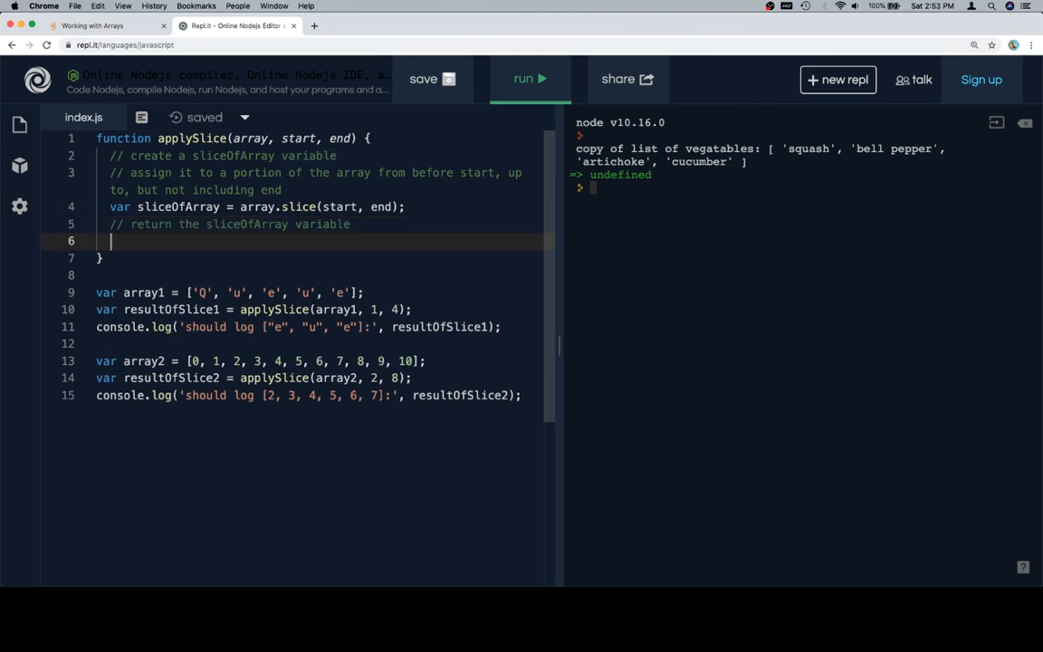
text(returns)
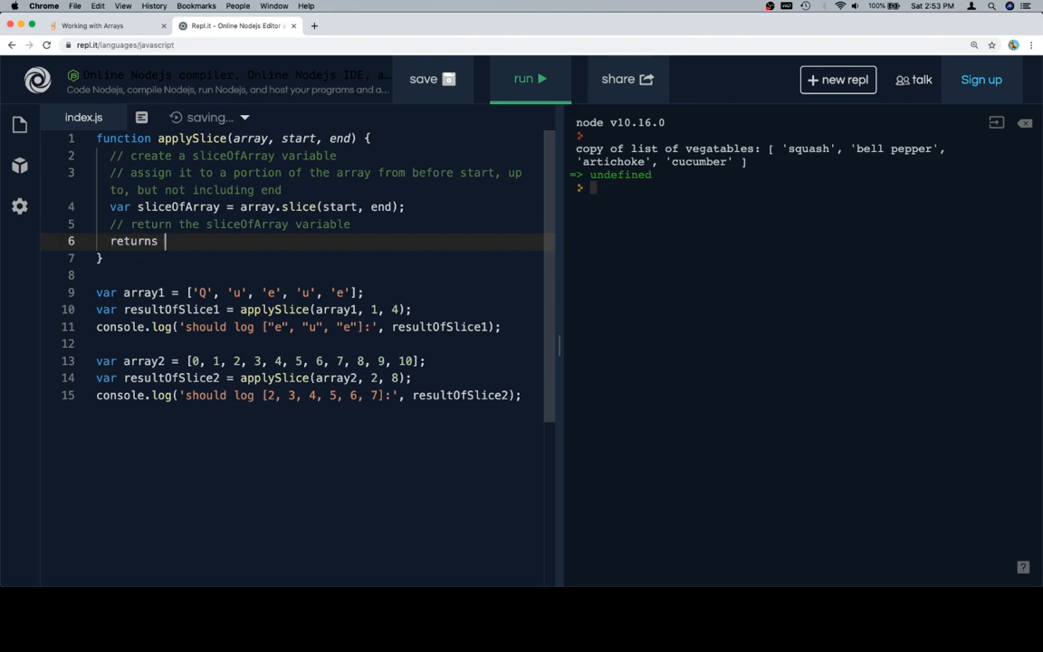
text(sliceOfAr)
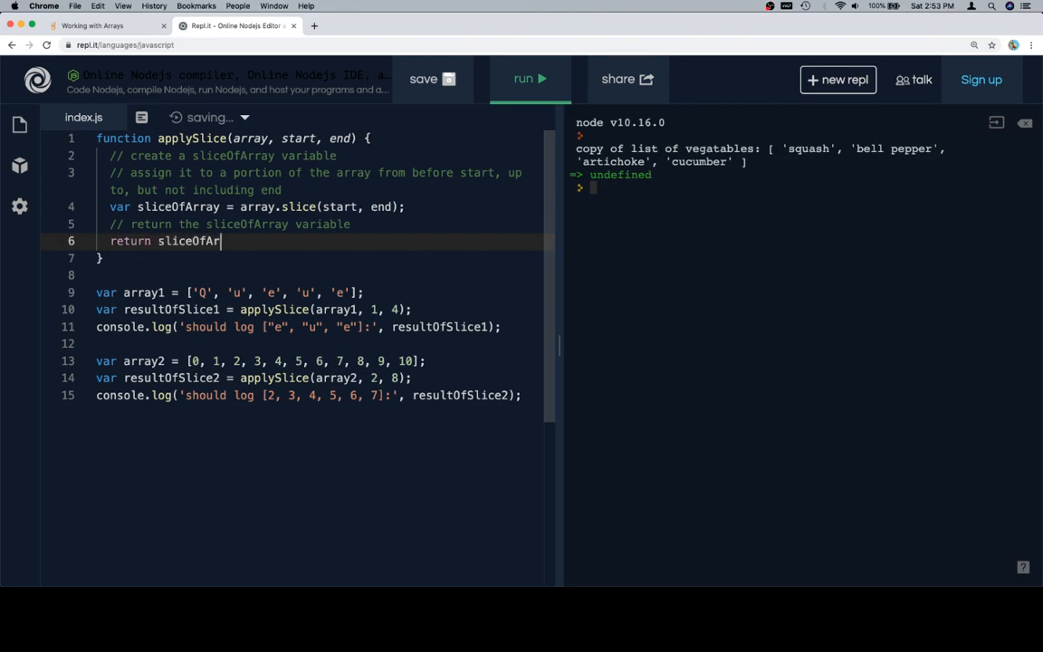
text(ray;)
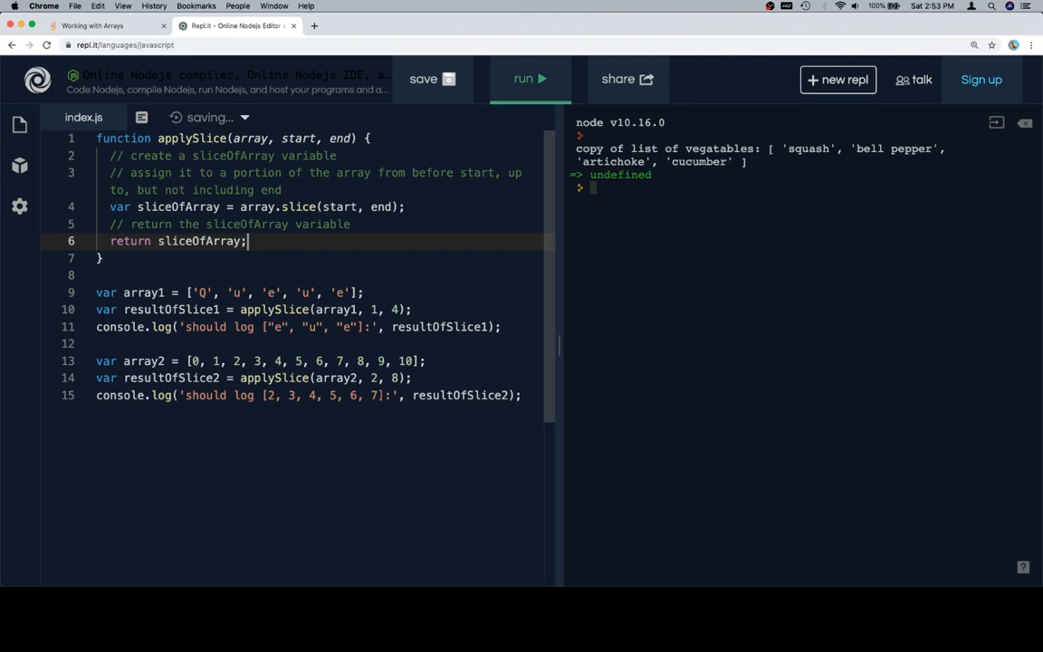
click(530, 79)
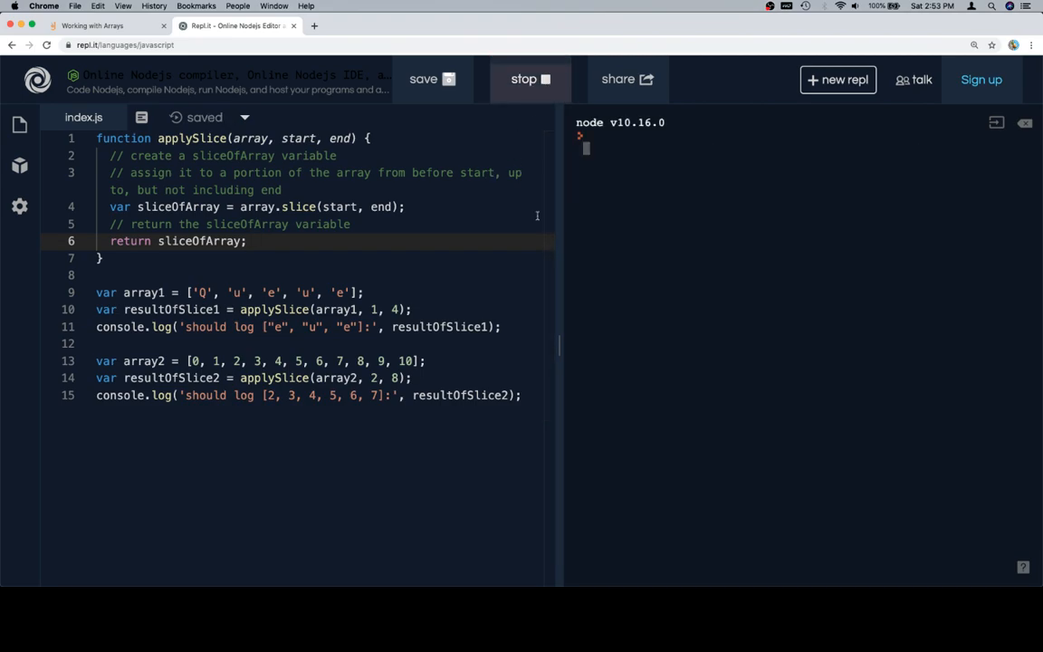
click(530, 79)
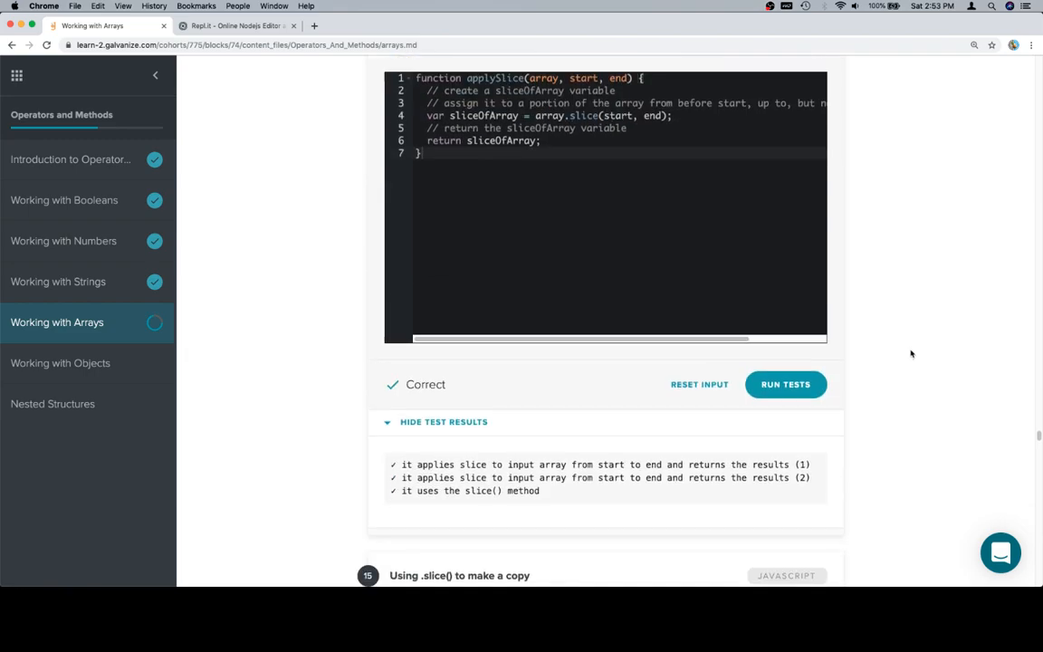
Scroll past the Correct applySlice results to challenge 15's makeACopy starter code.
scroll(down, 3)
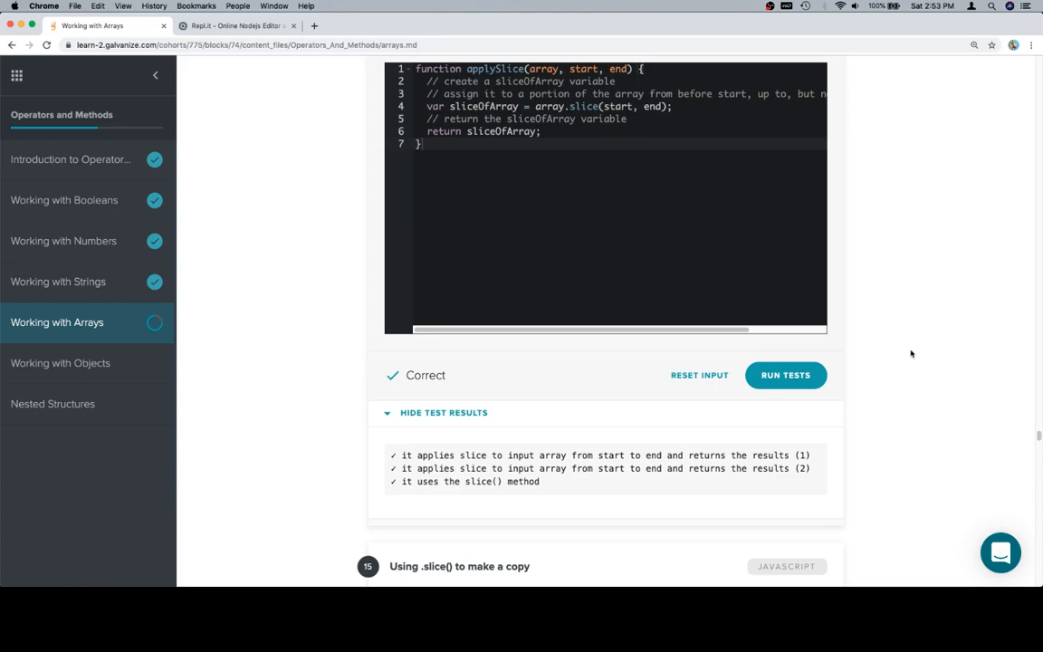
scroll(down, 3)
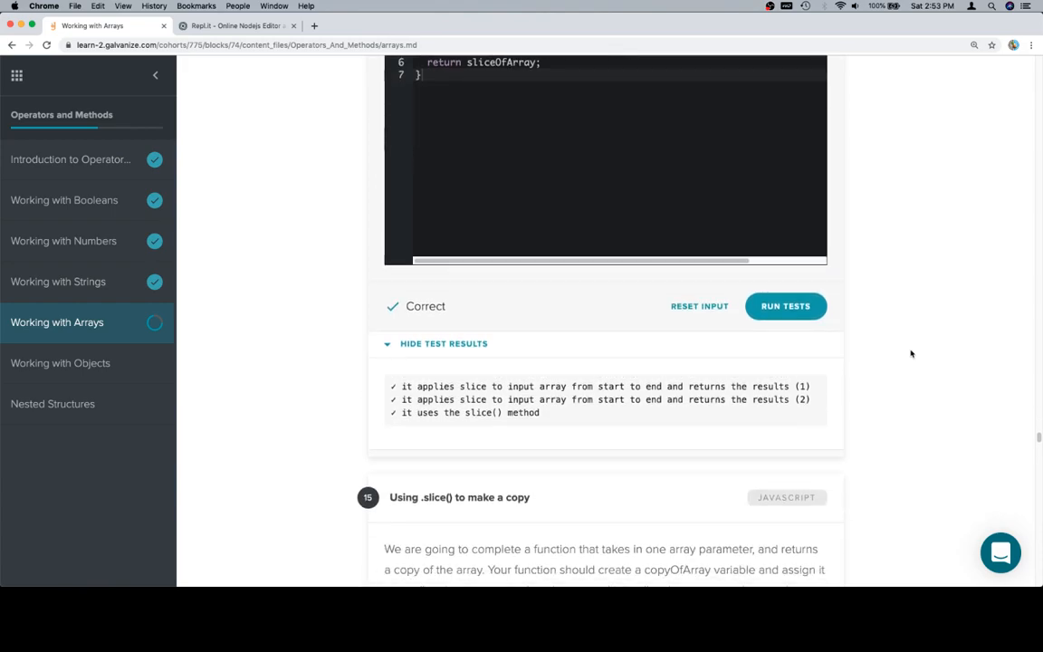
scroll(down, 3)
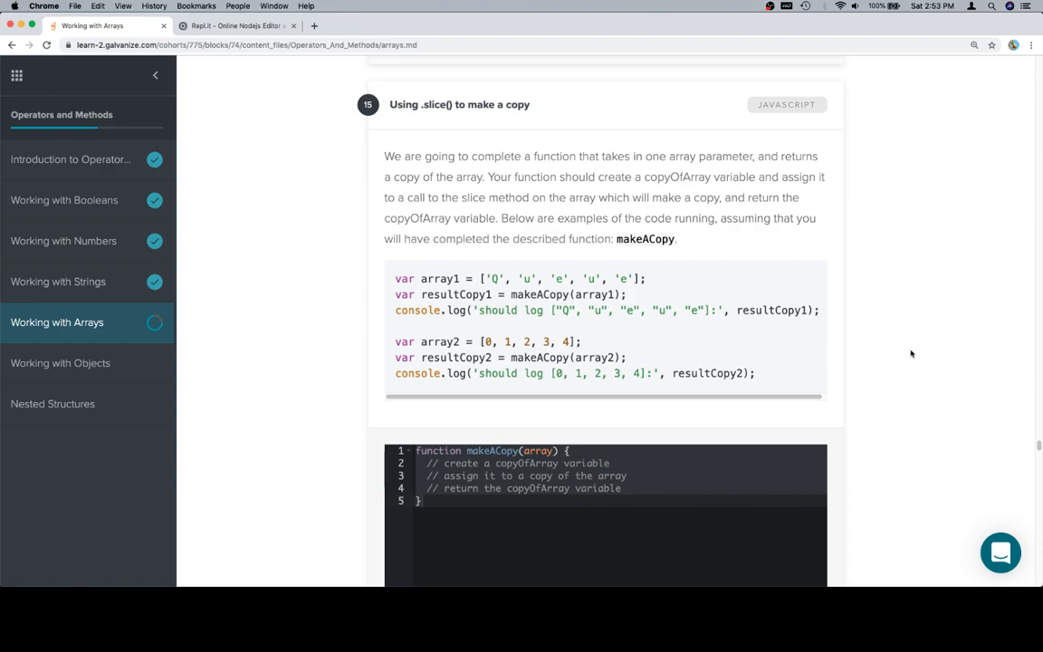
mouse_move(762, 346)
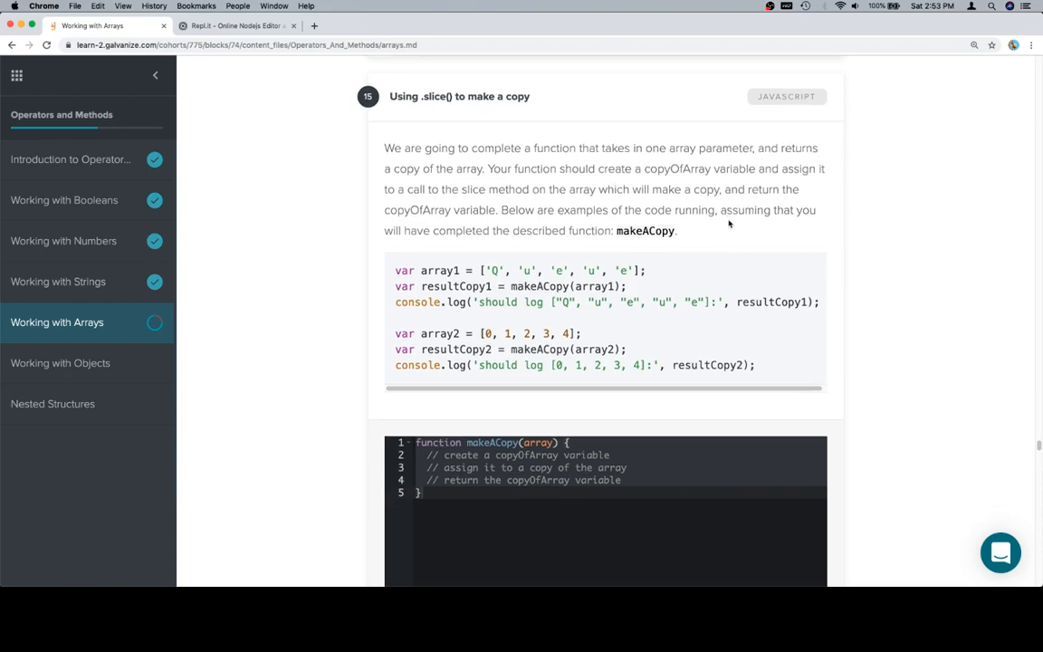
scroll(down, 3)
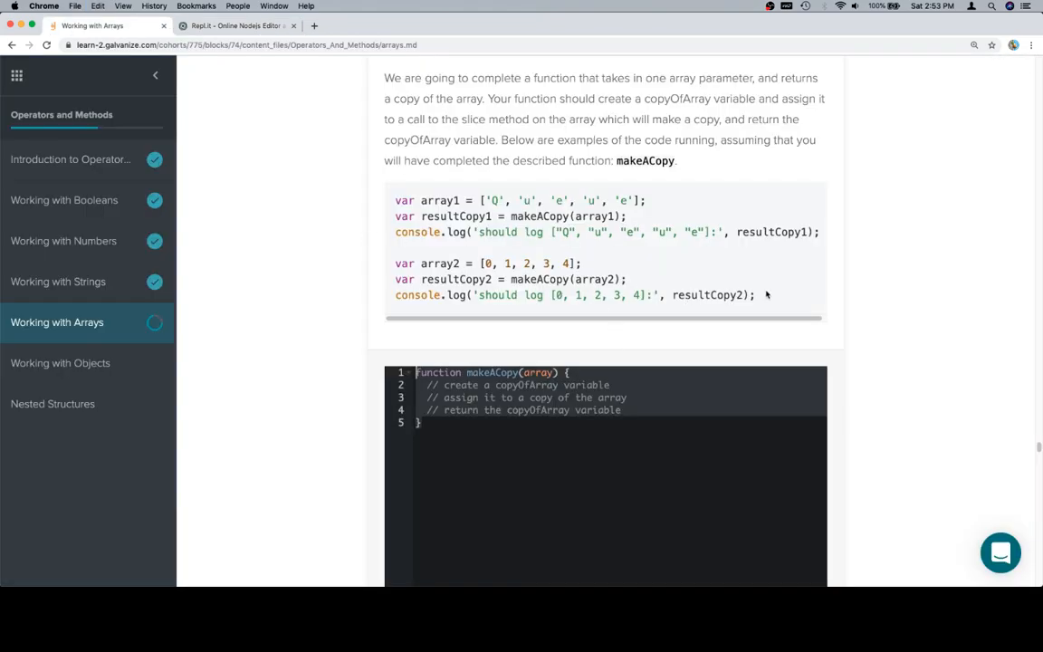
Fill makeACopy with var copyOfArray = array.slice(); return copyOfArray; and run it.
click(235, 25)
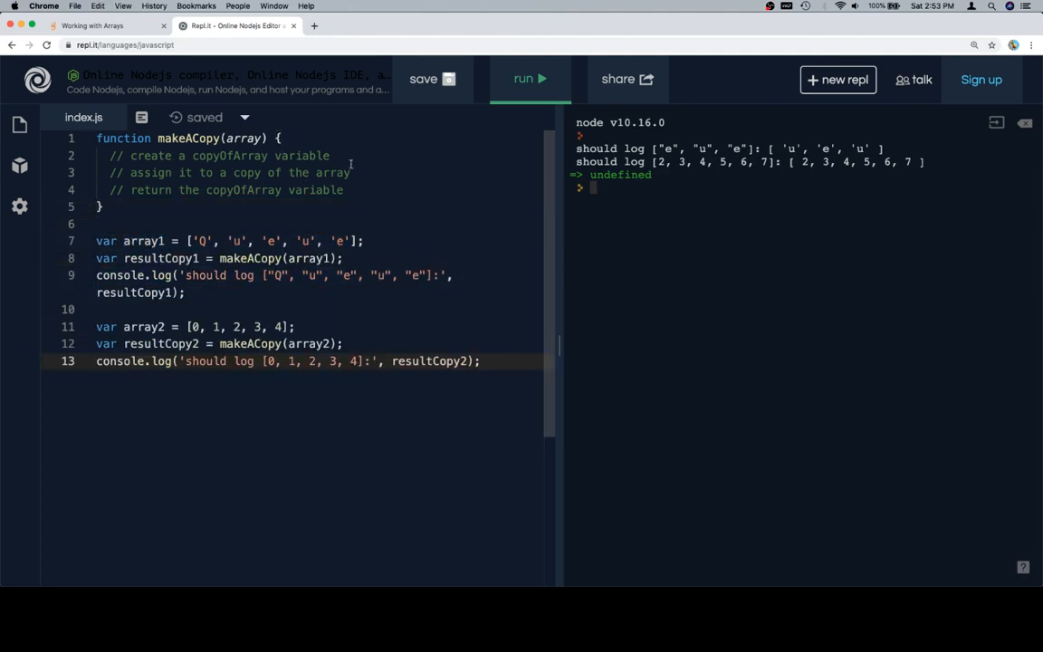
text(var c)
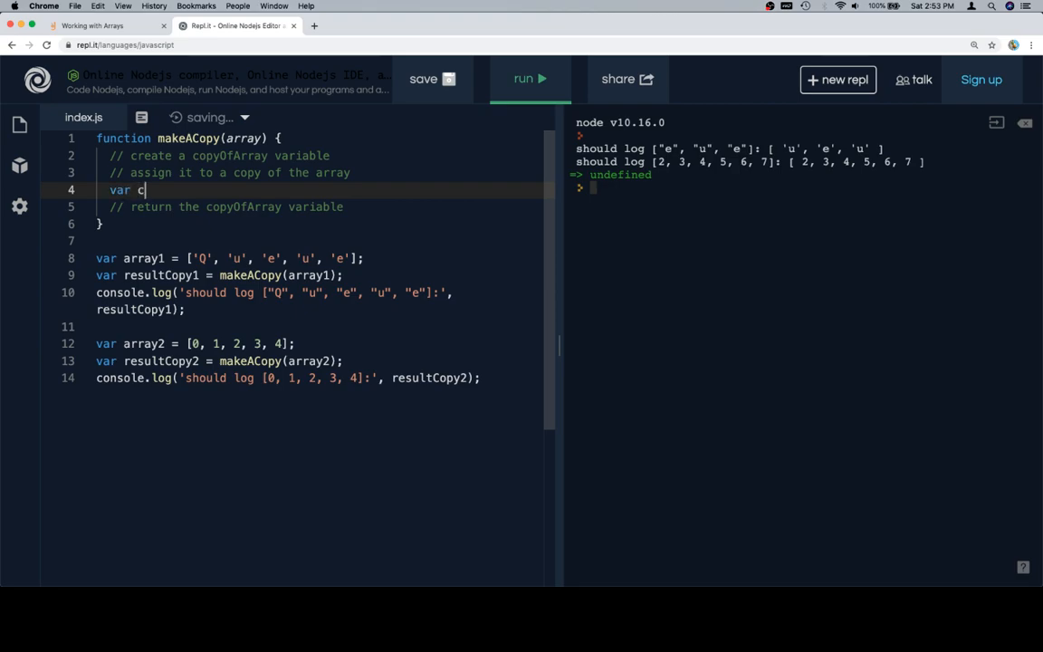
text(opyOfArray =)
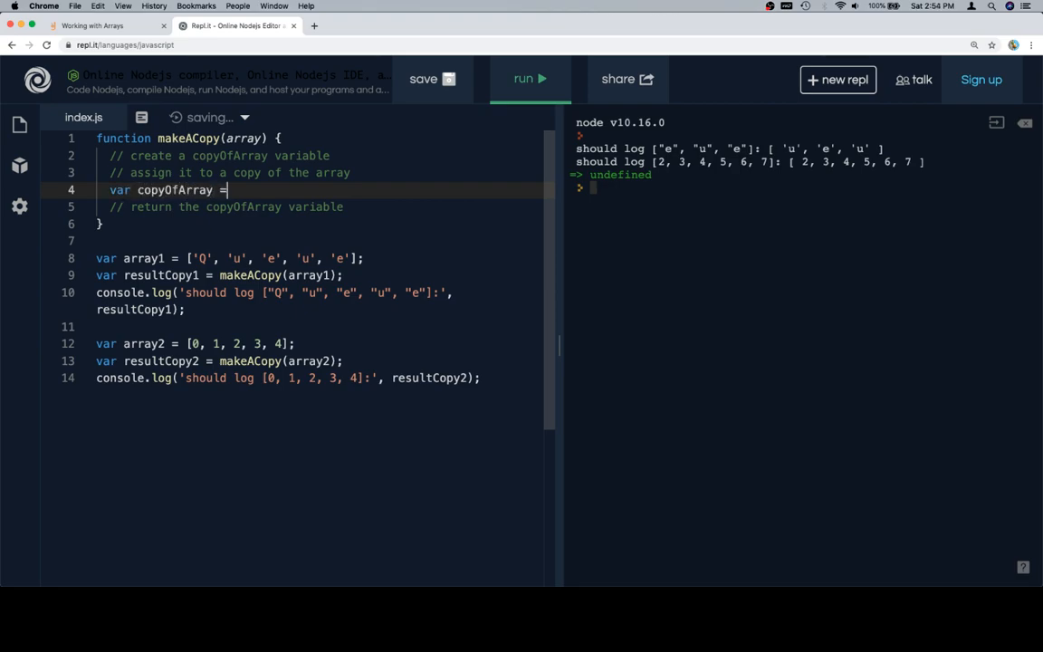
text(arra)
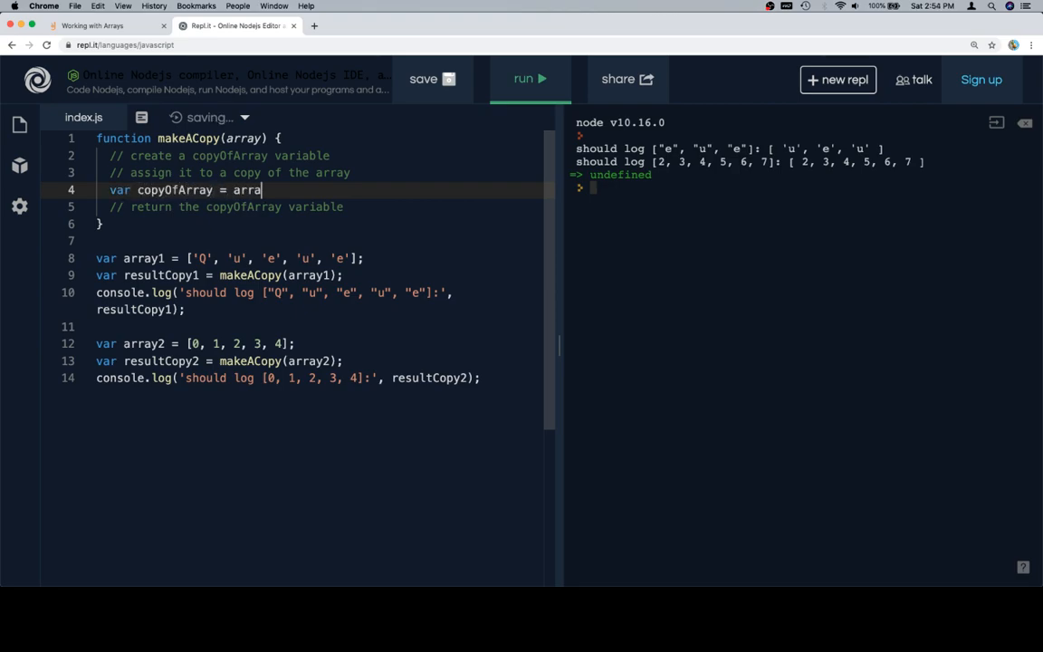
text(y.slice();)
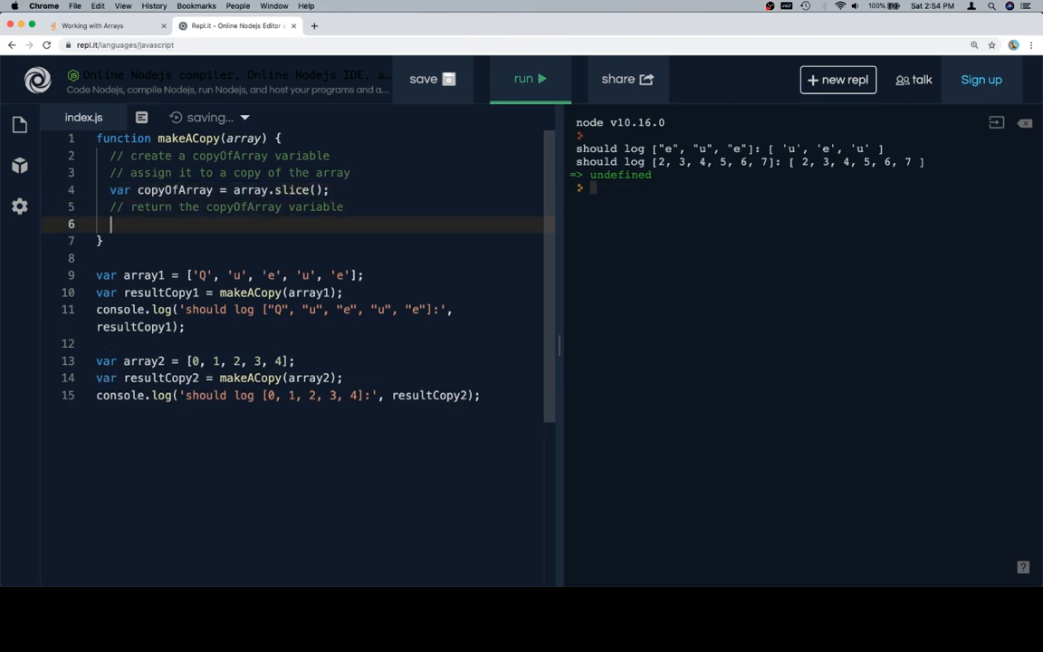
text(return copyO)
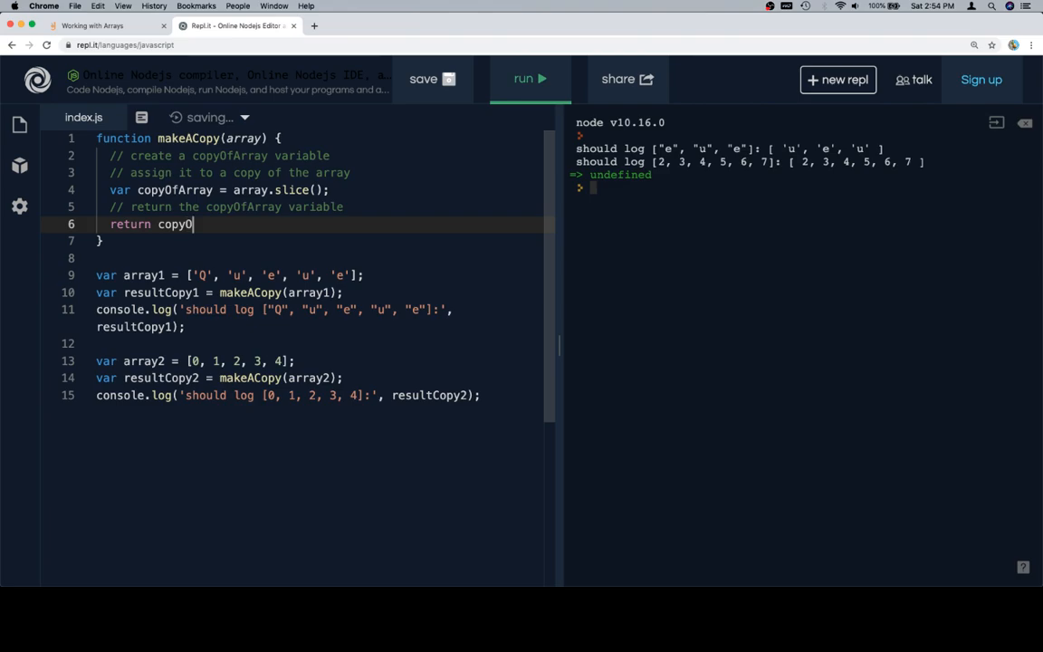
text(fArray;)
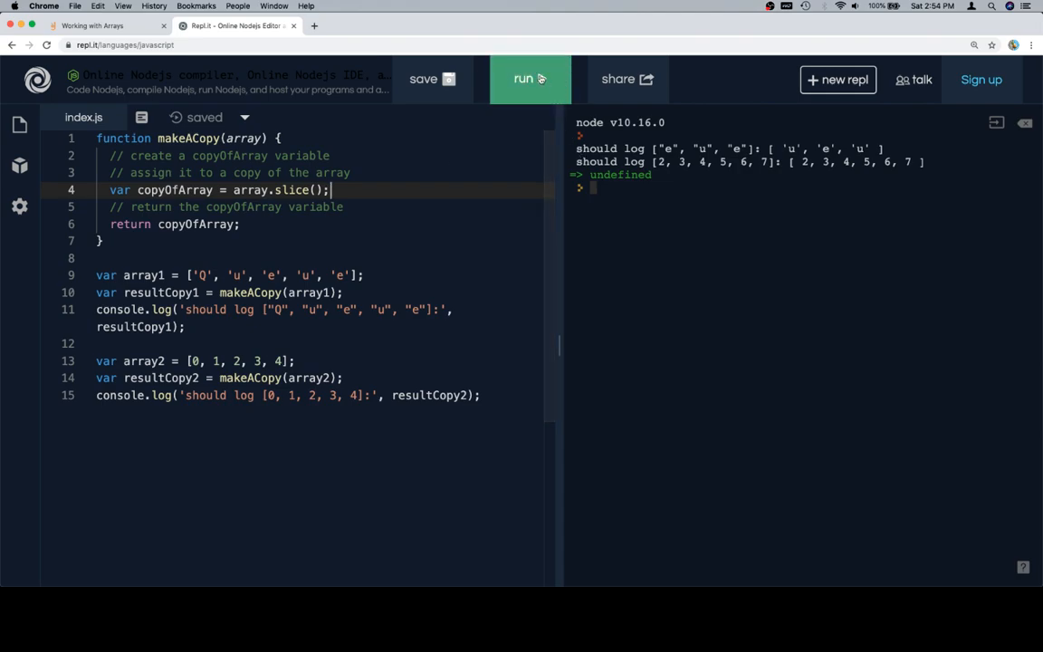
click(530, 79)
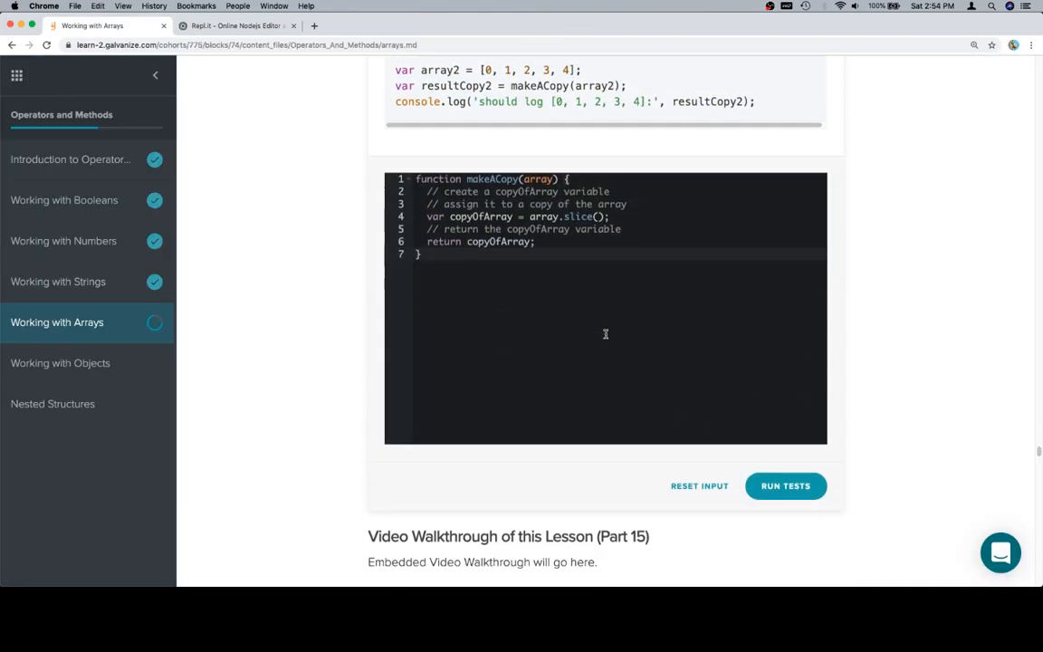
Run the makeACopy tests so all three slice tests pass and the challenge shows Correct.
click(785, 485)
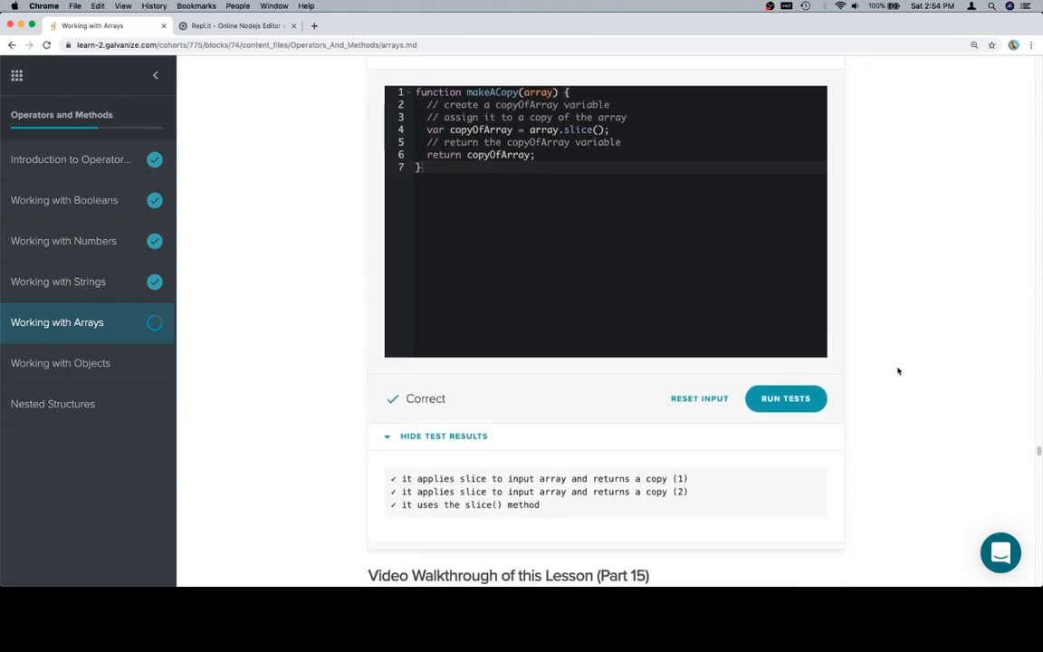